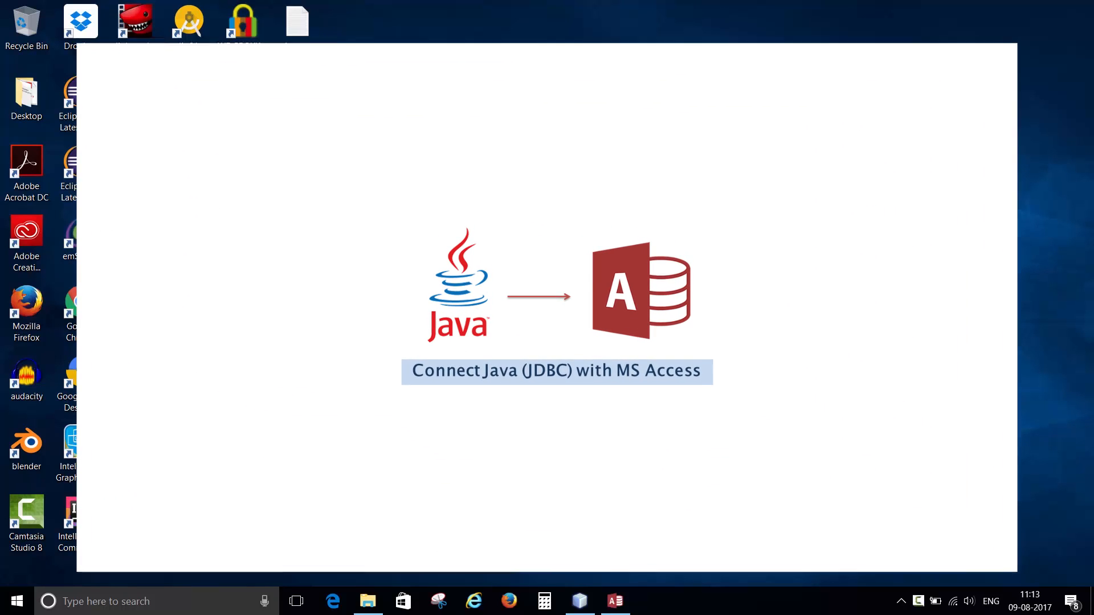
Advance past the JDBC-to-Access title card to the submitActionPerformed code in NetBeans.
left_click(614, 601)
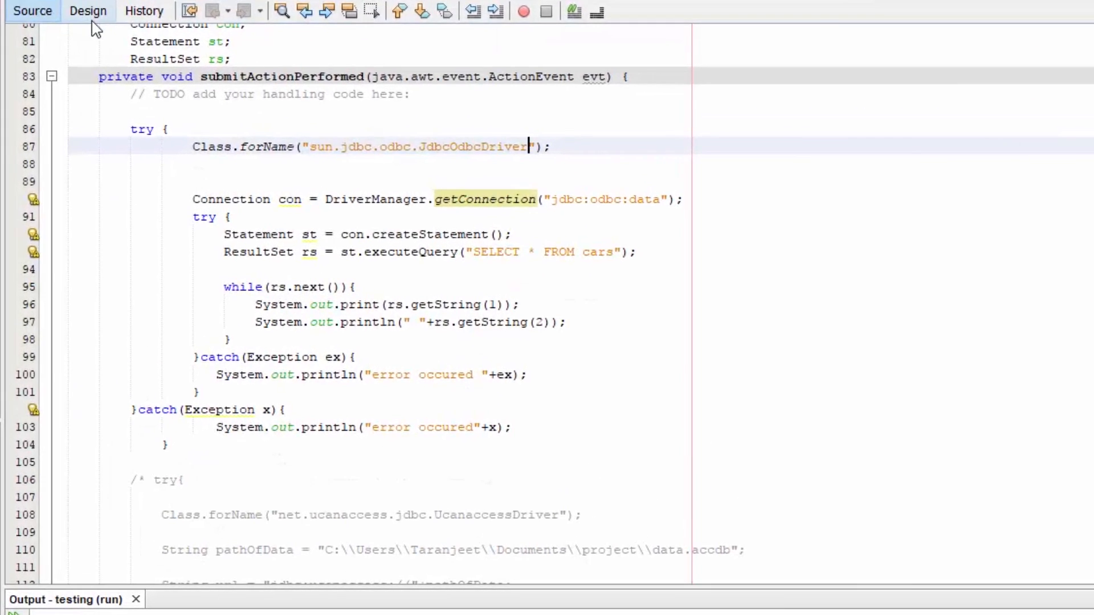
Show the form's Design view and select the Show Cars List button.
left_click(88, 11)
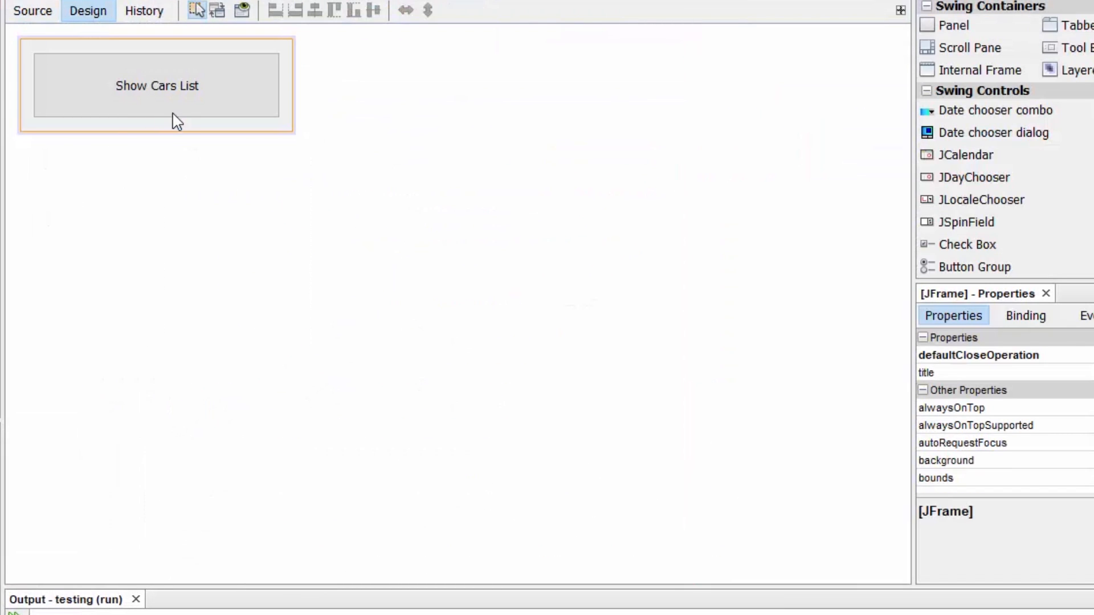
left_click(31, 11)
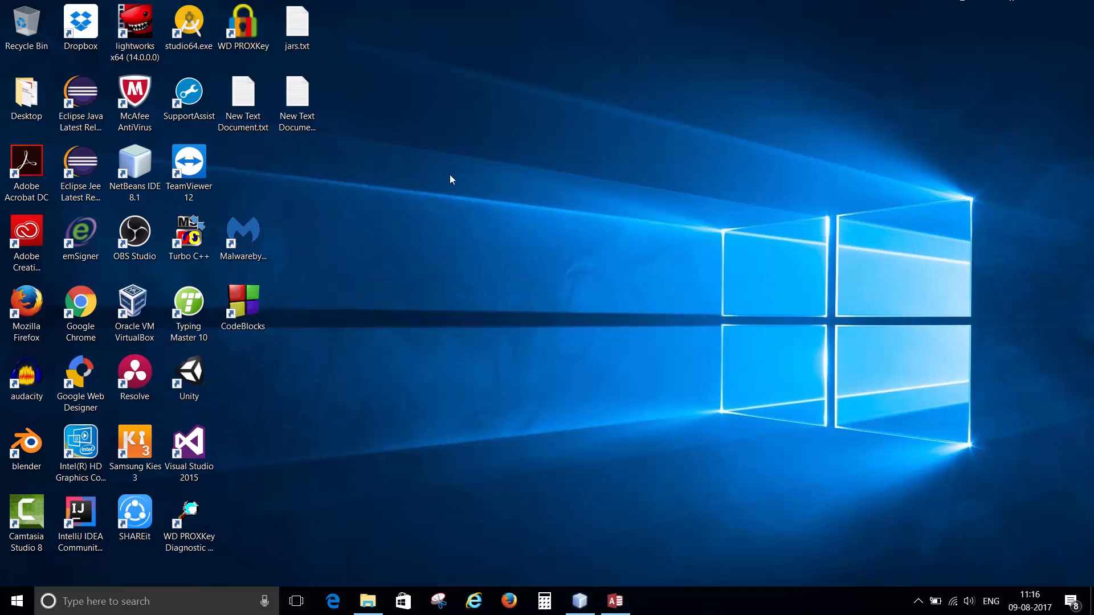
mouse_move(500, 62)
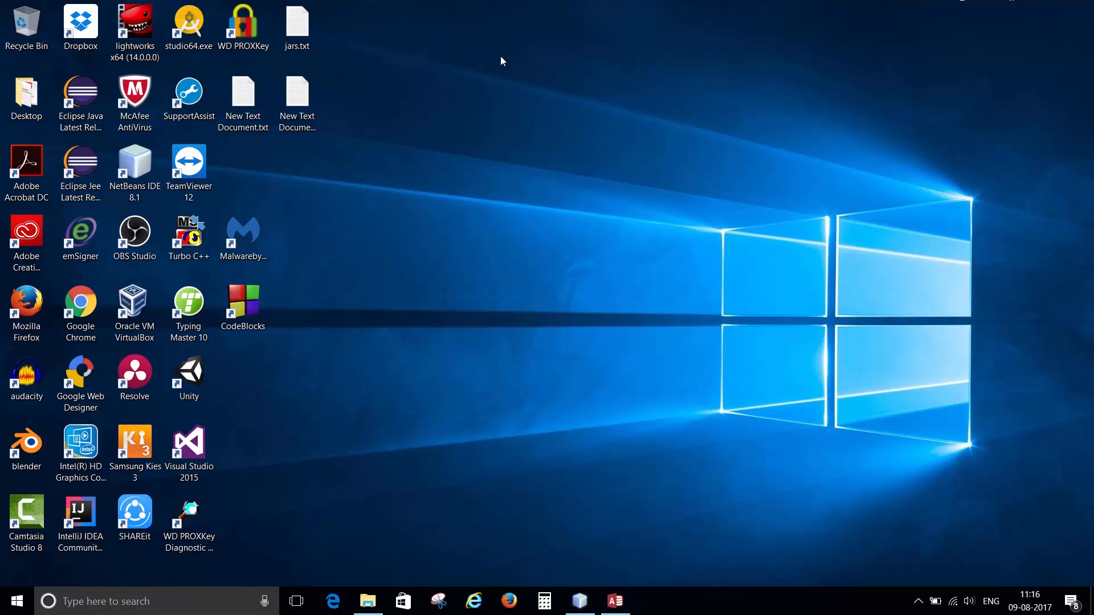
Open Control Panel maximized and check its View by Large icons setting.
left_click(26, 519)
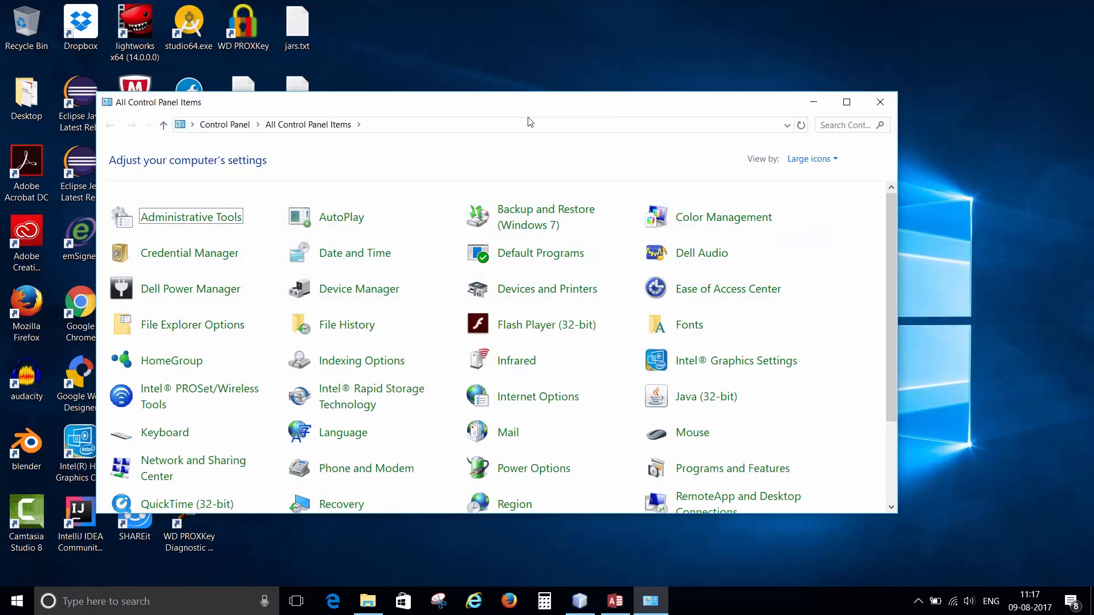
left_click(846, 102)
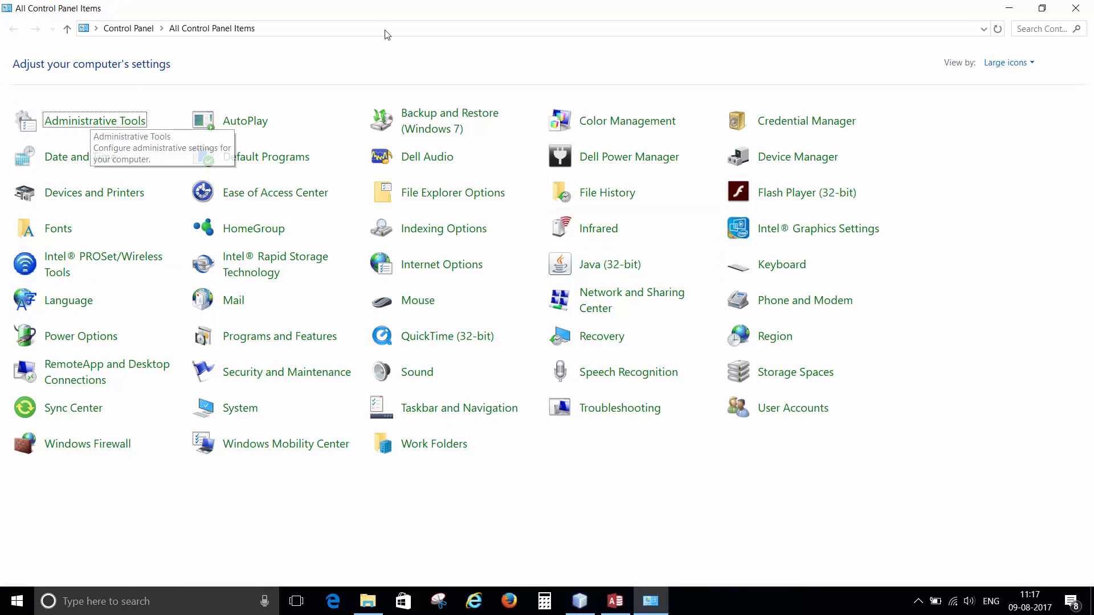
left_click(1005, 65)
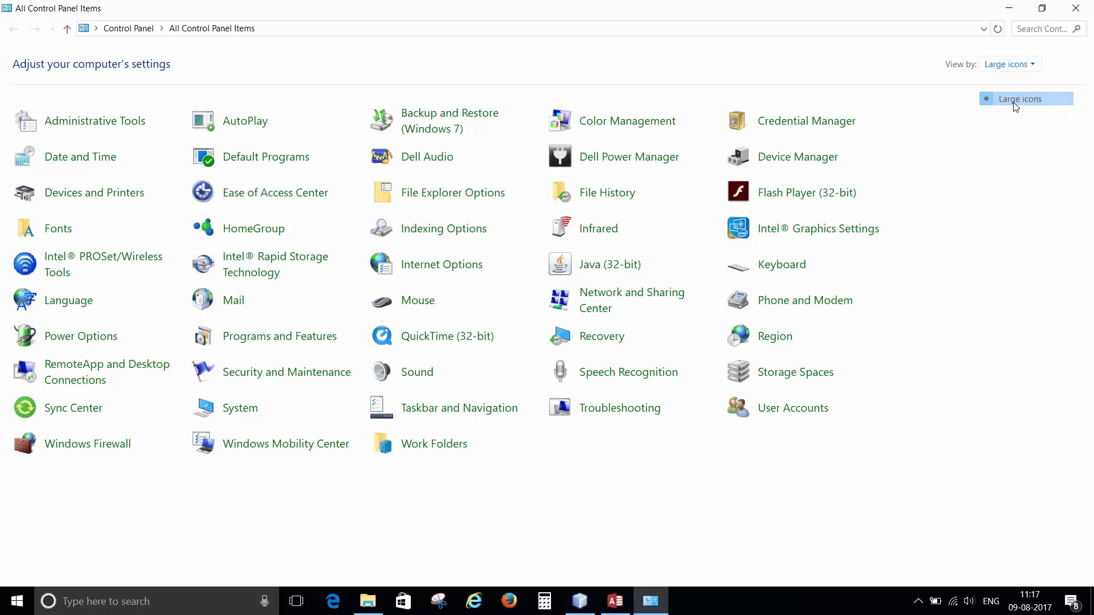
mouse_move(96, 121)
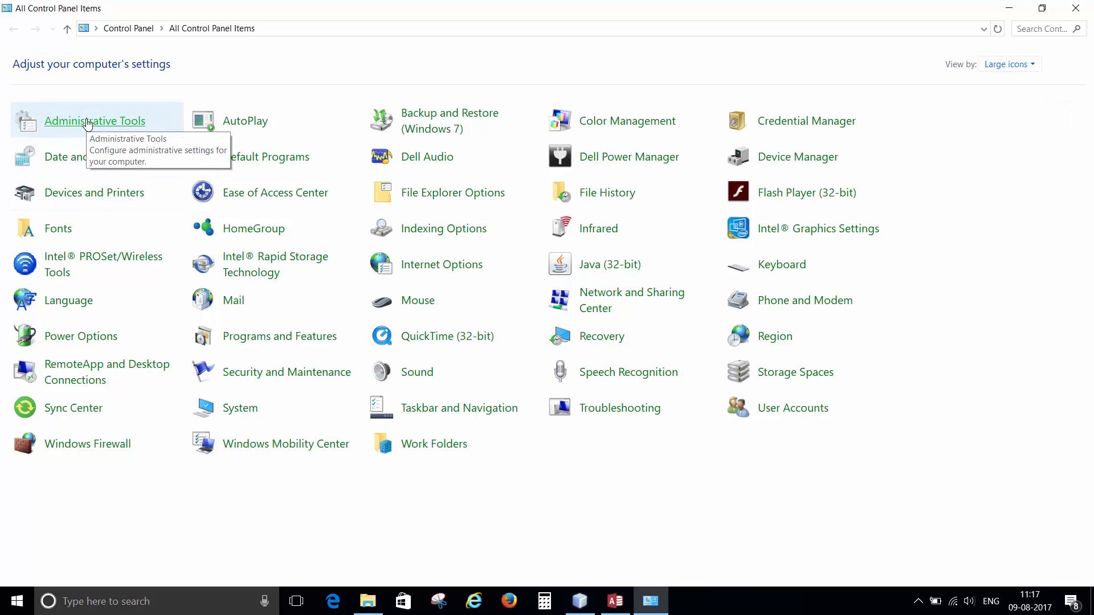
Open Administrative Tools and launch ODBC Data Sources (64-bit).
double_click(96, 121)
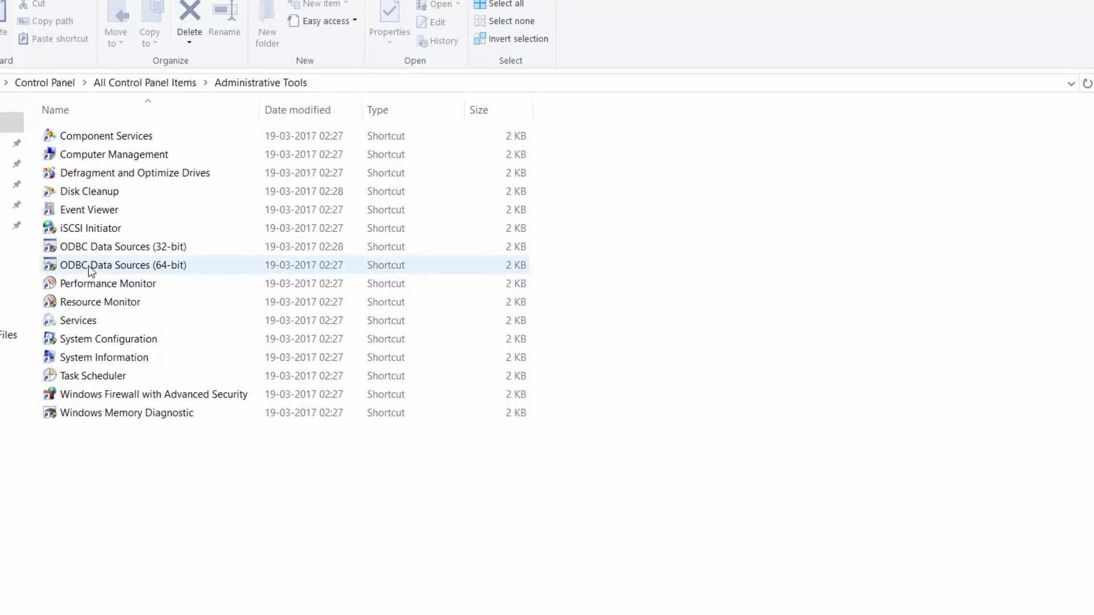
double_click(123, 264)
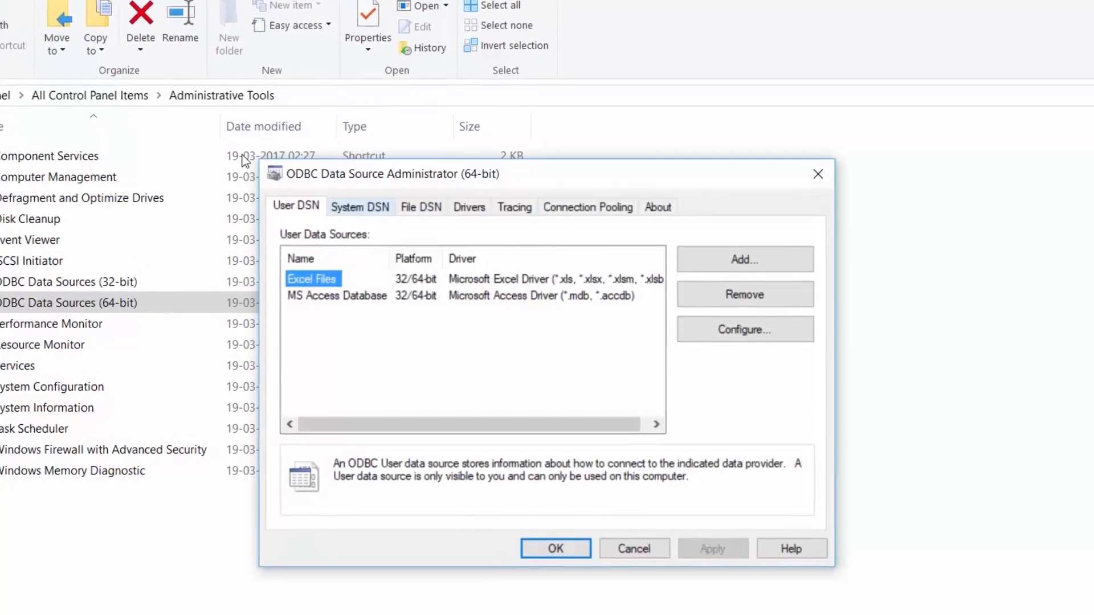
Add a System DSN using the Microsoft Access Driver (*.mdb, *.accdb).
left_click(360, 206)
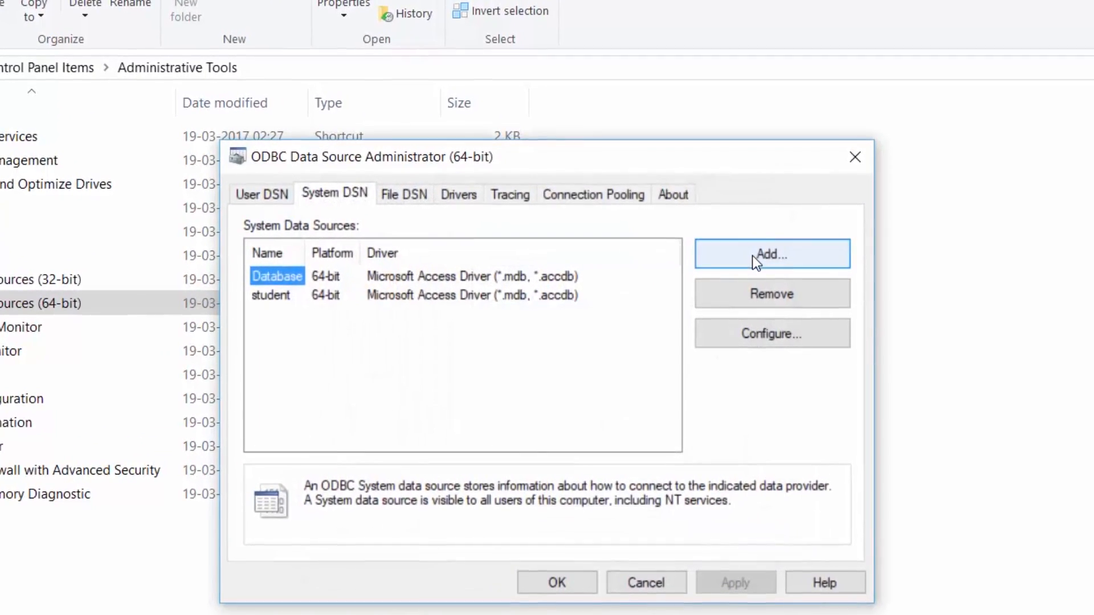
left_click(770, 253)
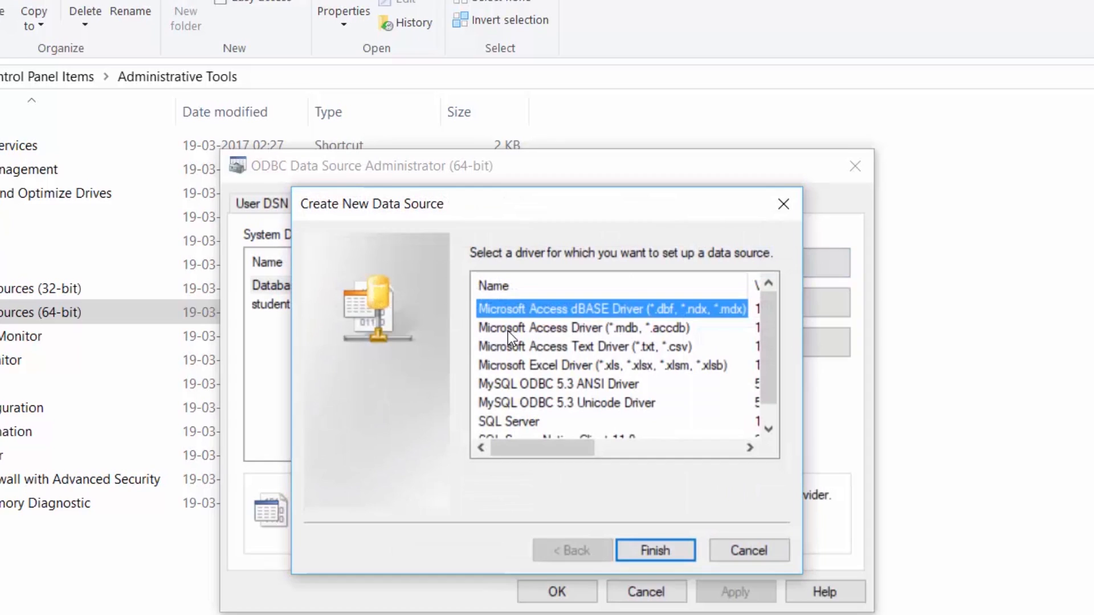
left_click(583, 328)
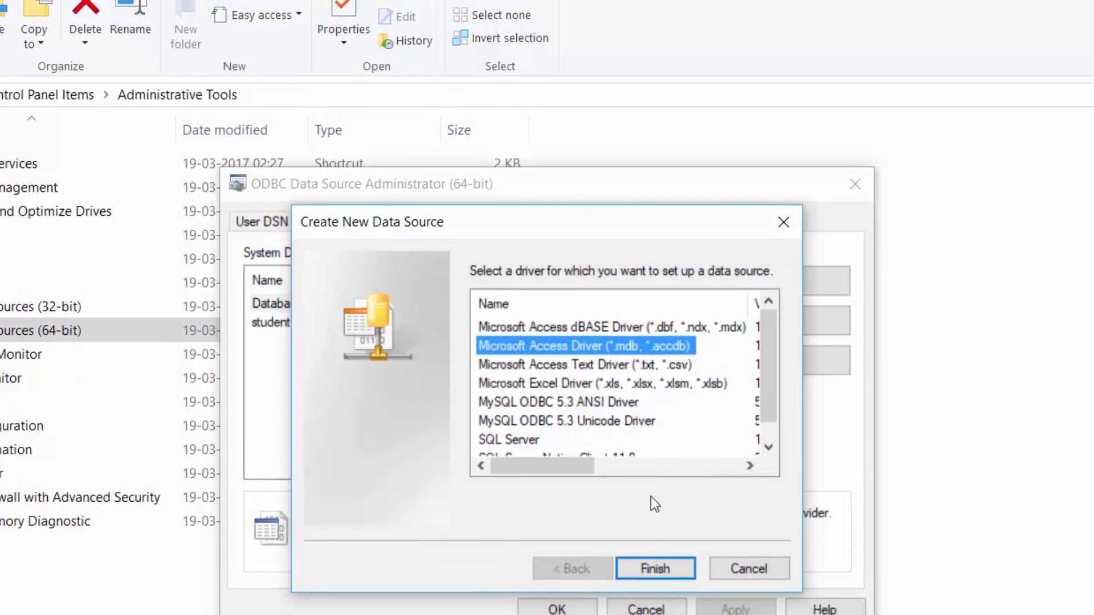
left_click(655, 568)
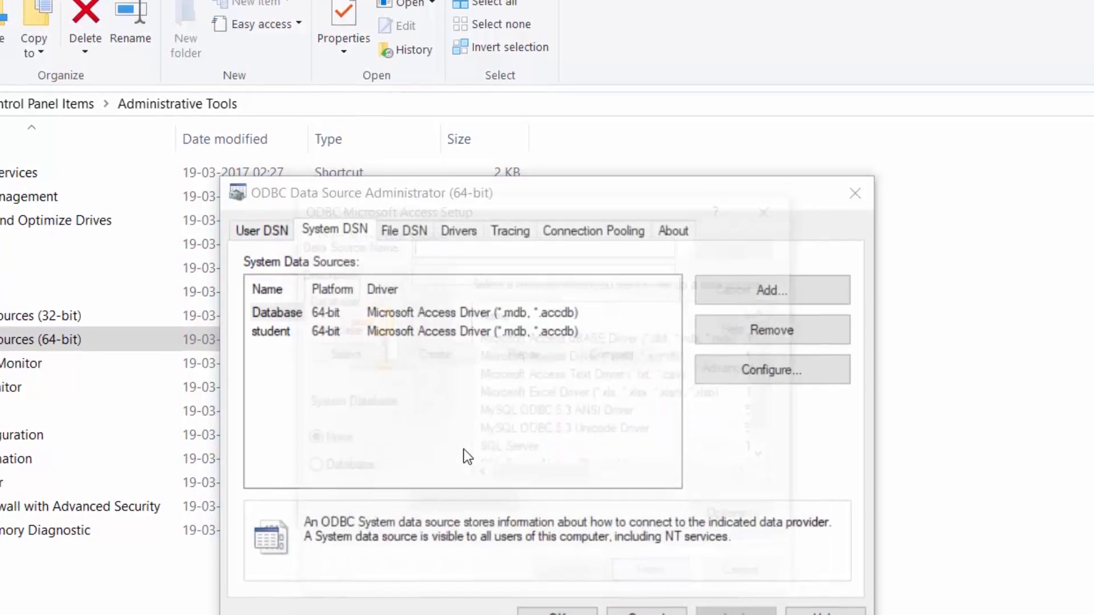
Enter 'data' as the new data source name.
left_click(771, 290)
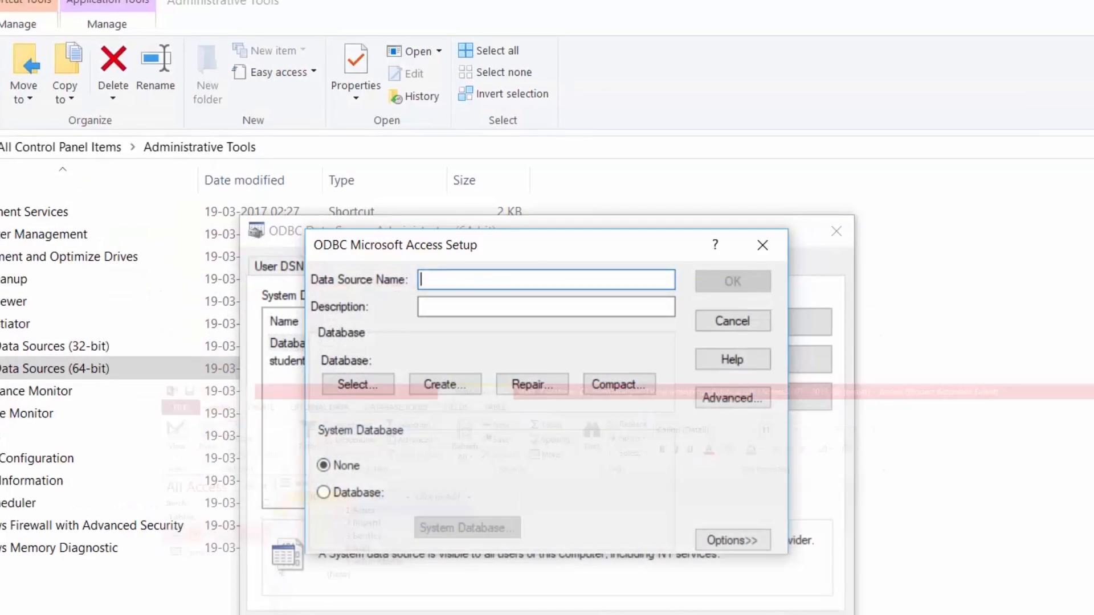
type("dt")
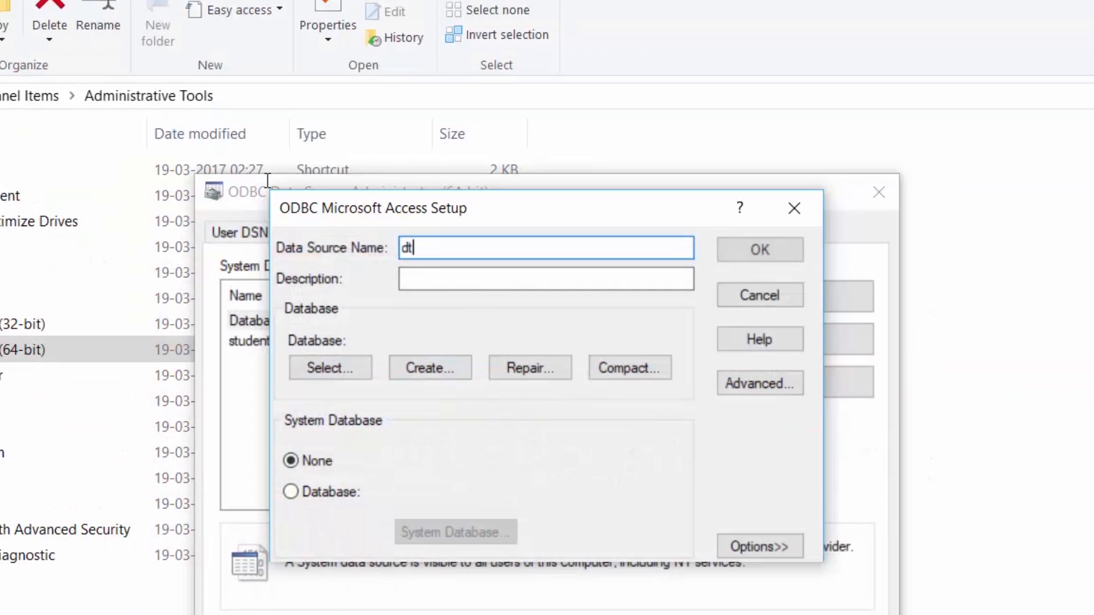
type("ata")
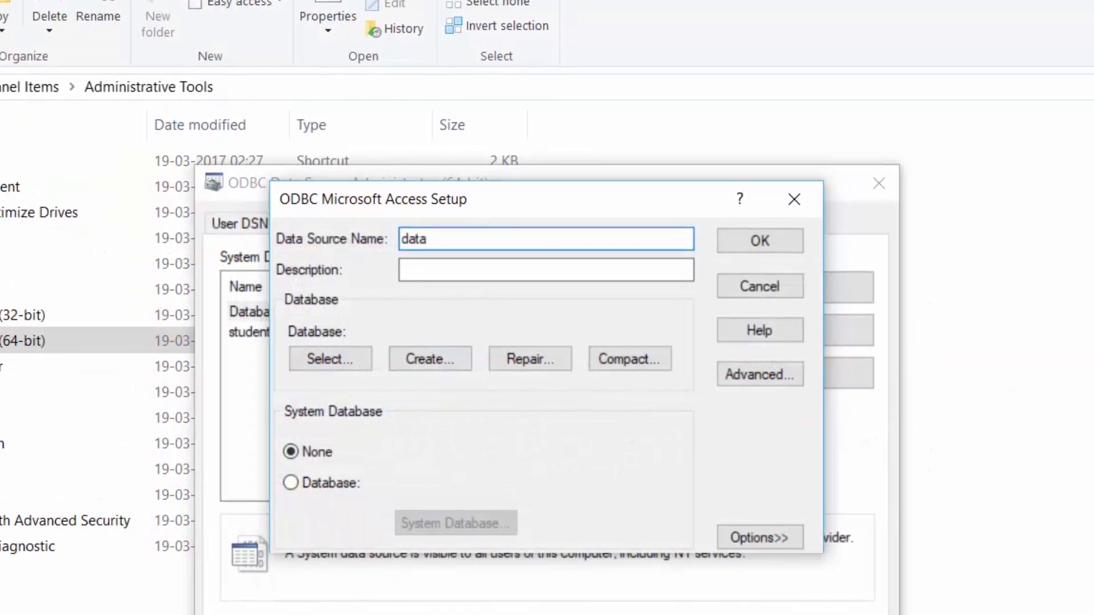
Browse for the database through Users to the Documents\project folder.
left_click(329, 359)
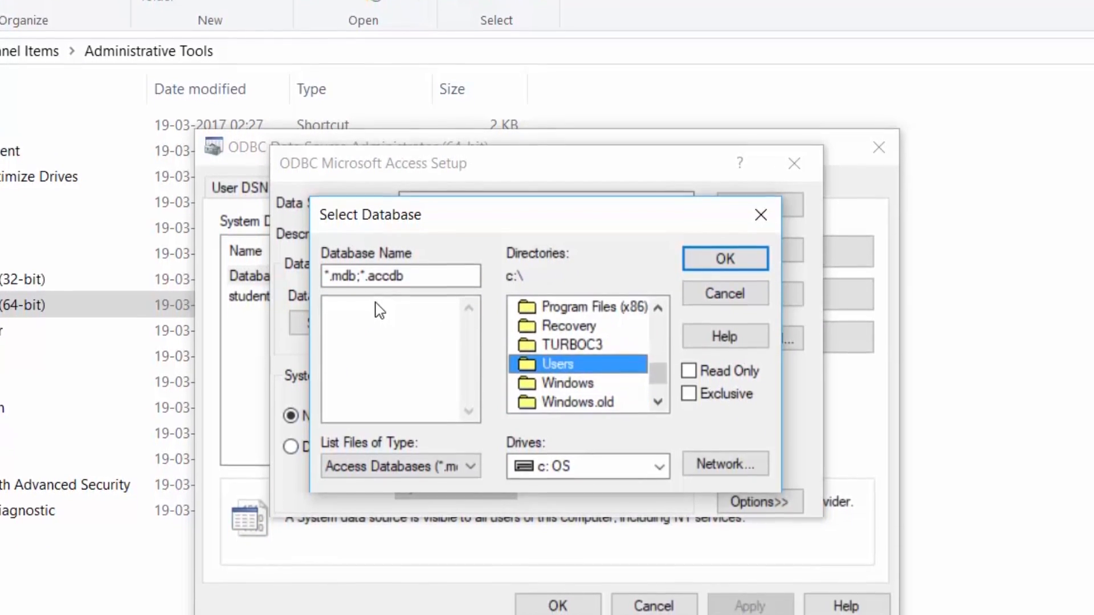
double_click(557, 364)
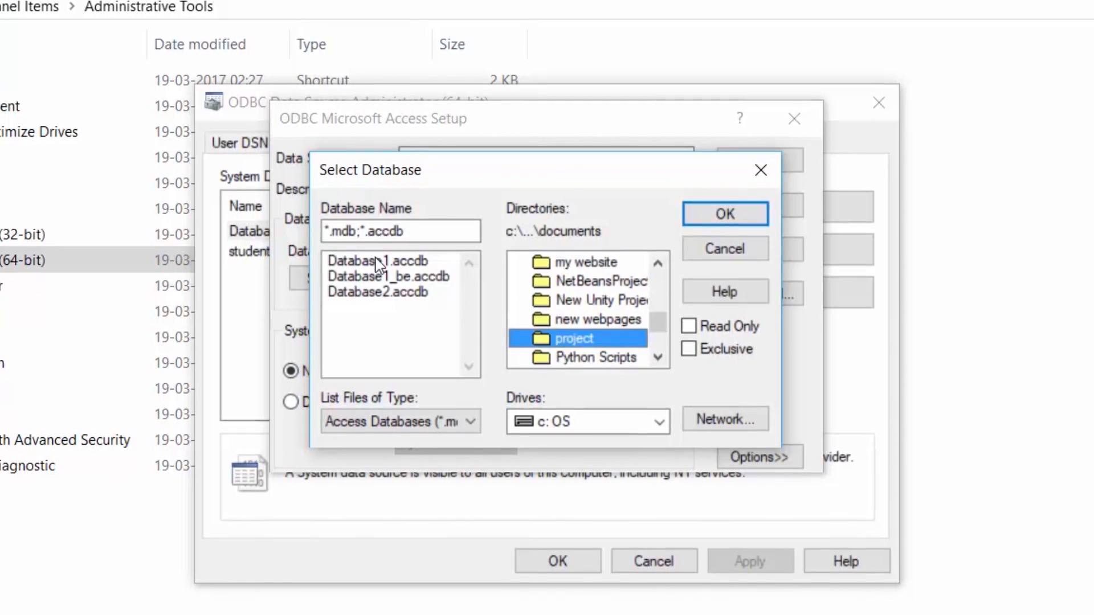
double_click(573, 338)
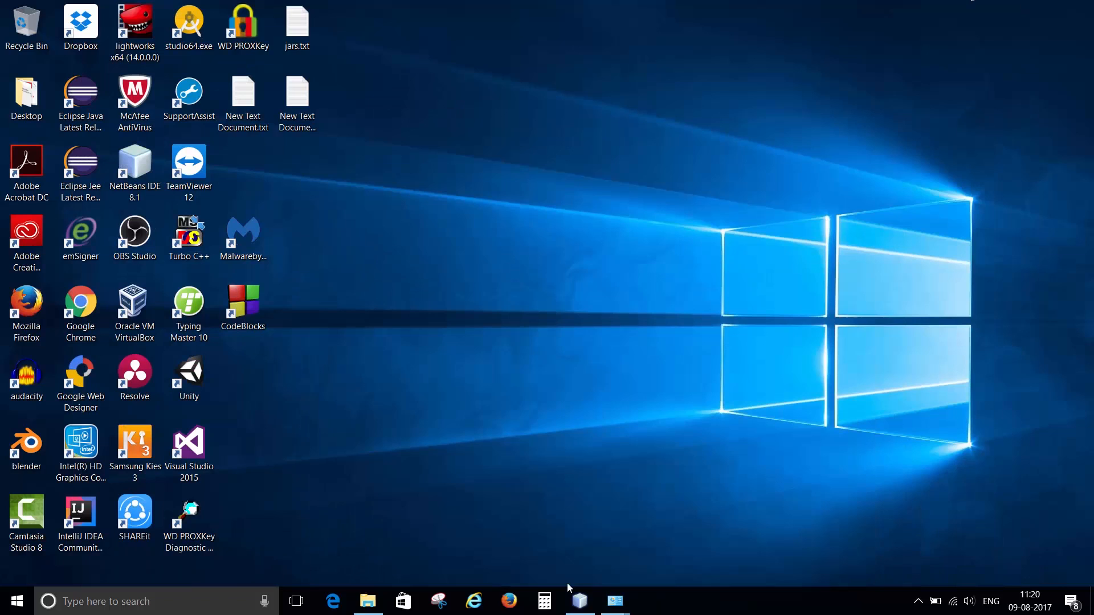
Return to NetBeans and run testing, hitting ClassNotFoundException for JdbcOdbcDriver.
left_click(579, 600)
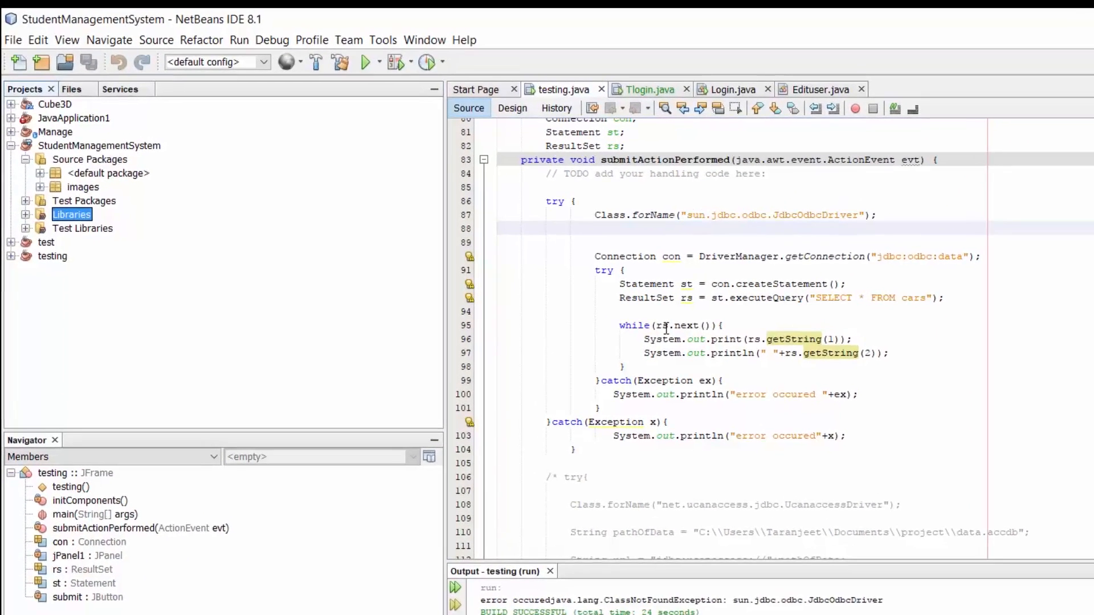
Add JARs to the project Libraries from the Documents\jars folder.
right_click(72, 215)
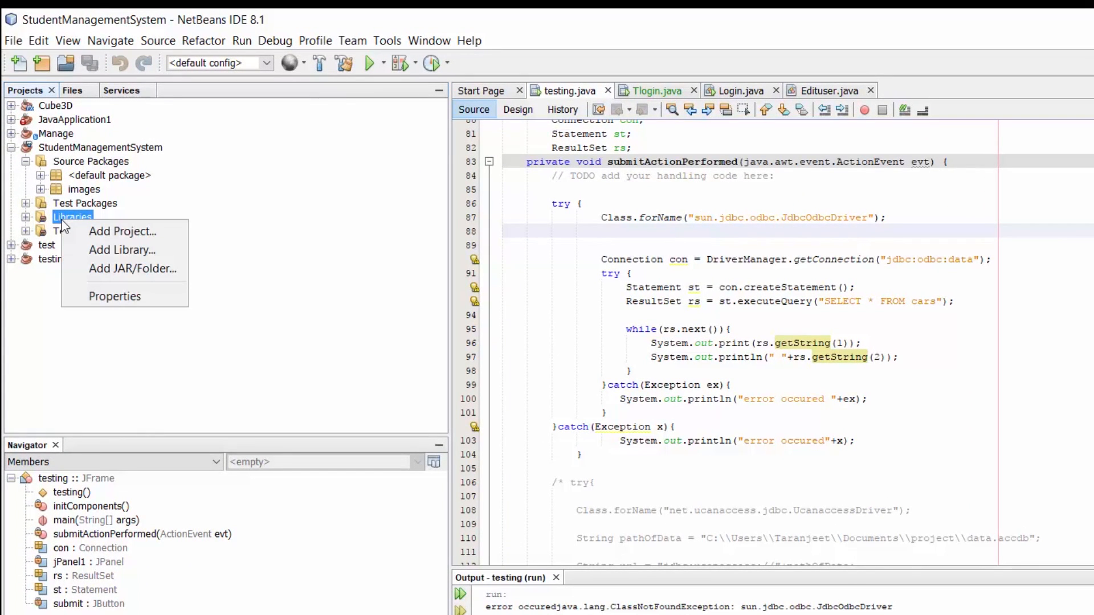
mouse_move(134, 268)
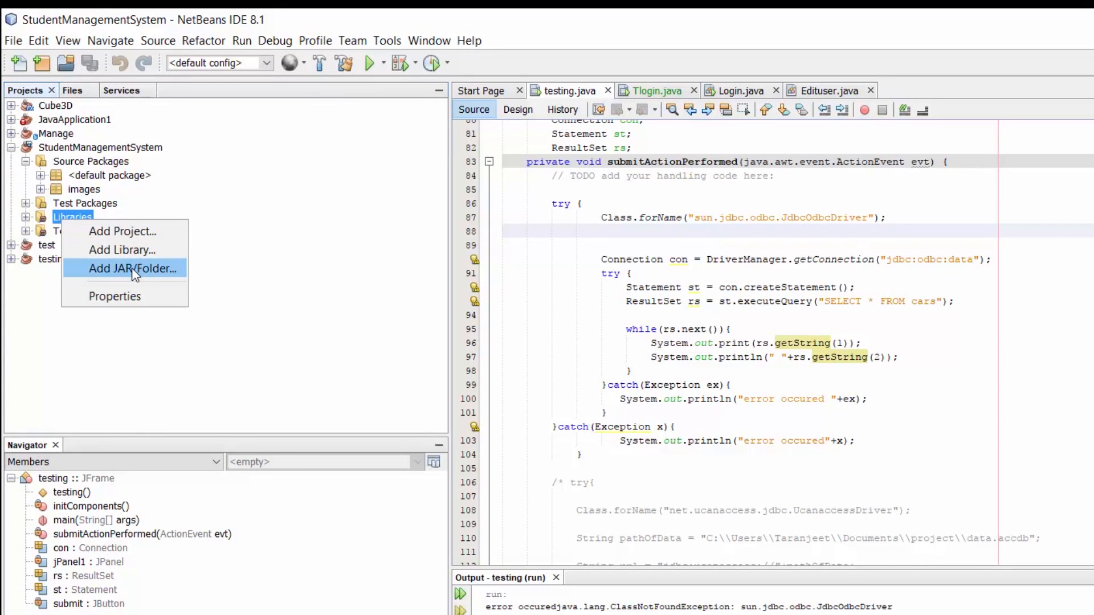
left_click(133, 268)
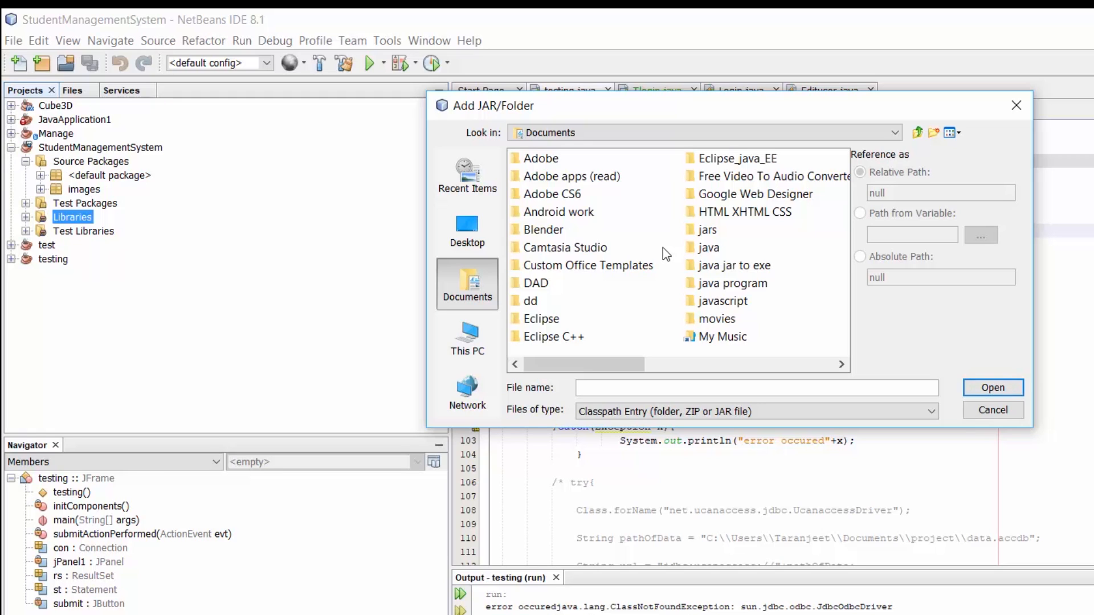
left_click(466, 338)
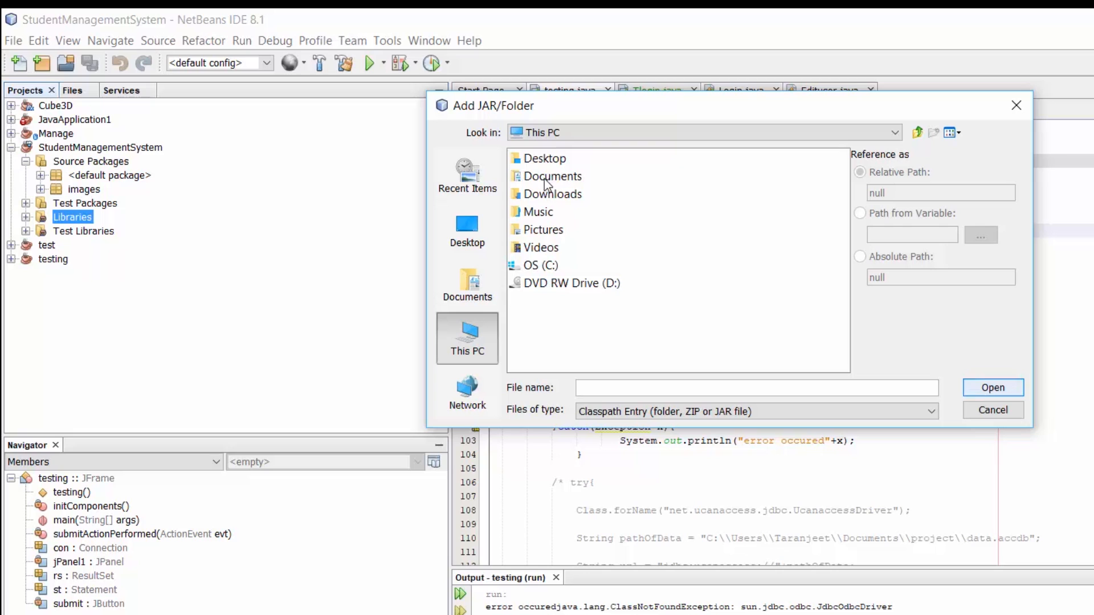
left_click(552, 194)
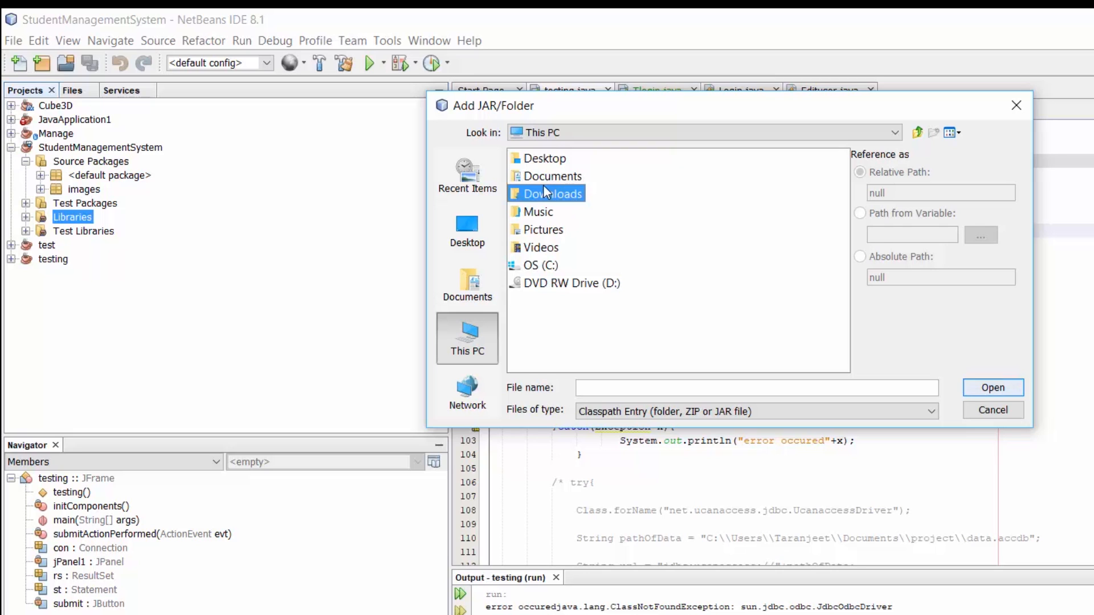
double_click(552, 193)
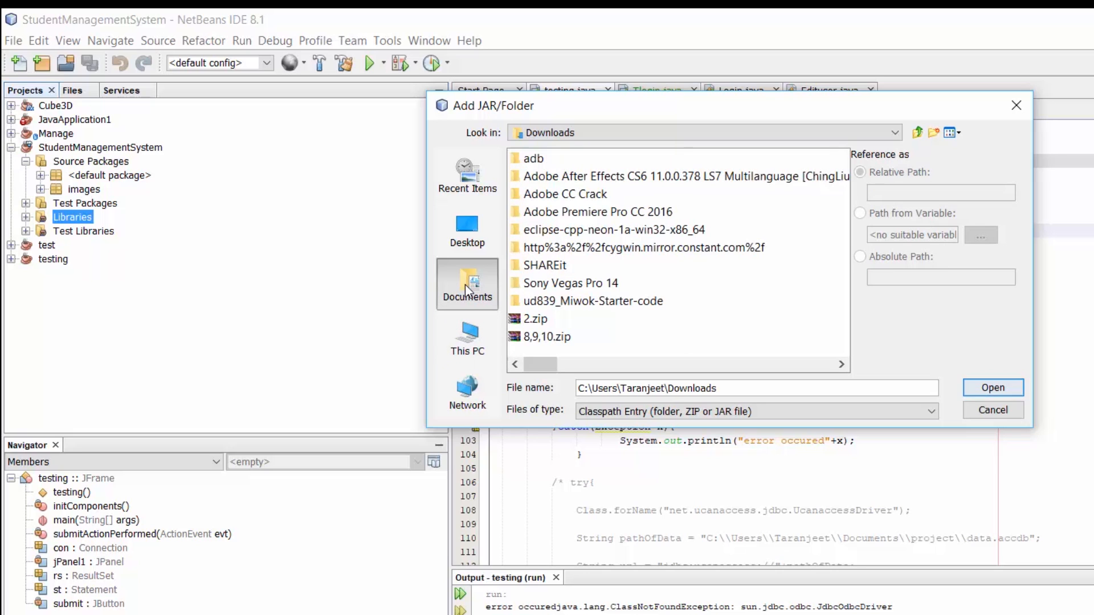
left_click(466, 285)
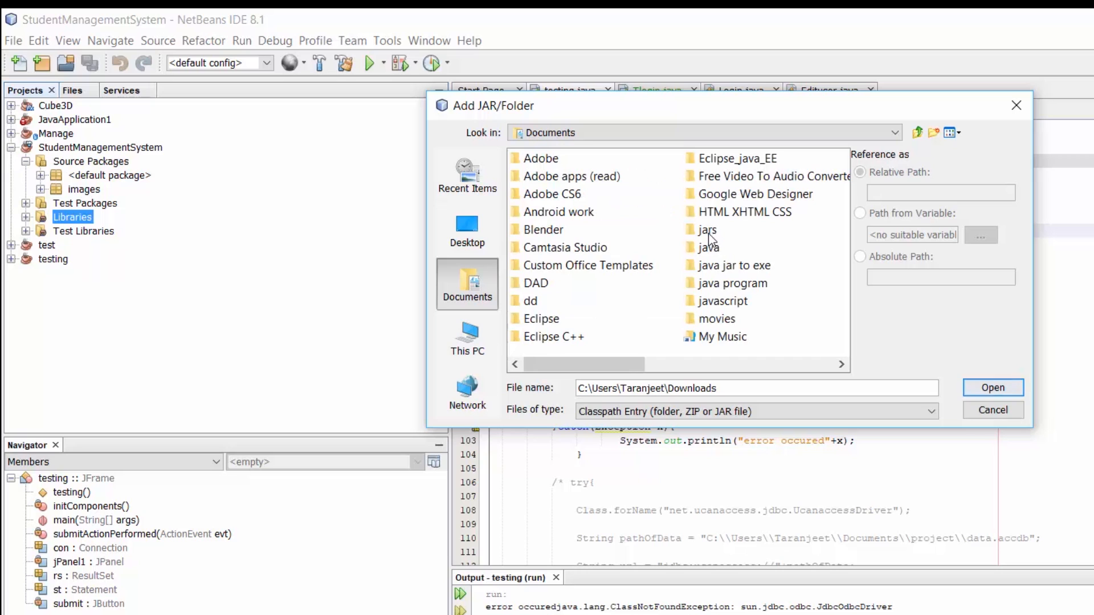
double_click(706, 229)
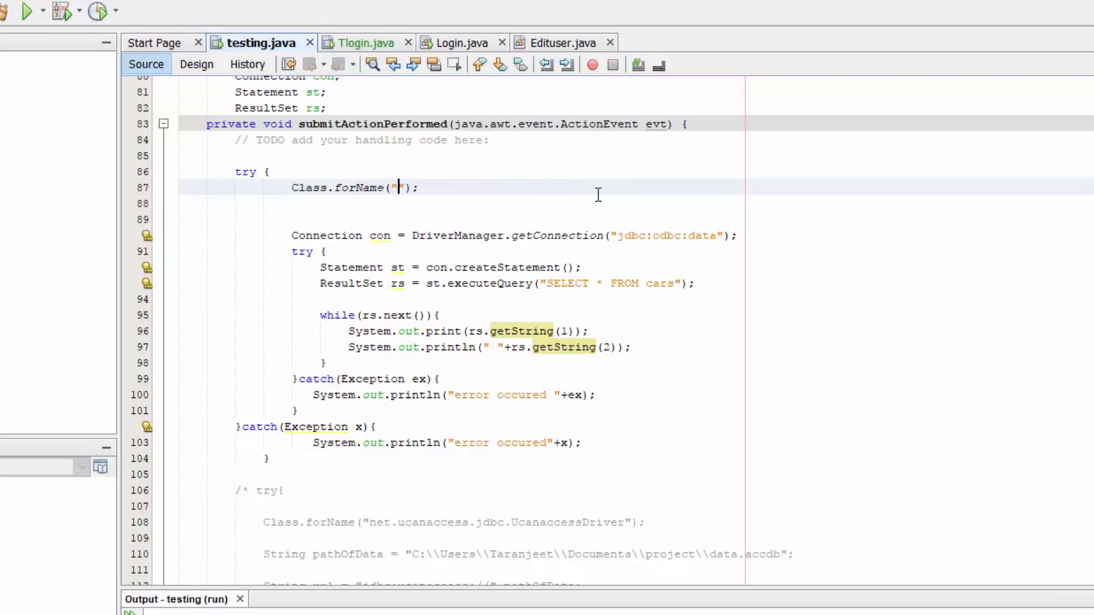
Load net.ucanaccess.jdbc.UcanaccessDriver in the Class.forName call.
type("net.")
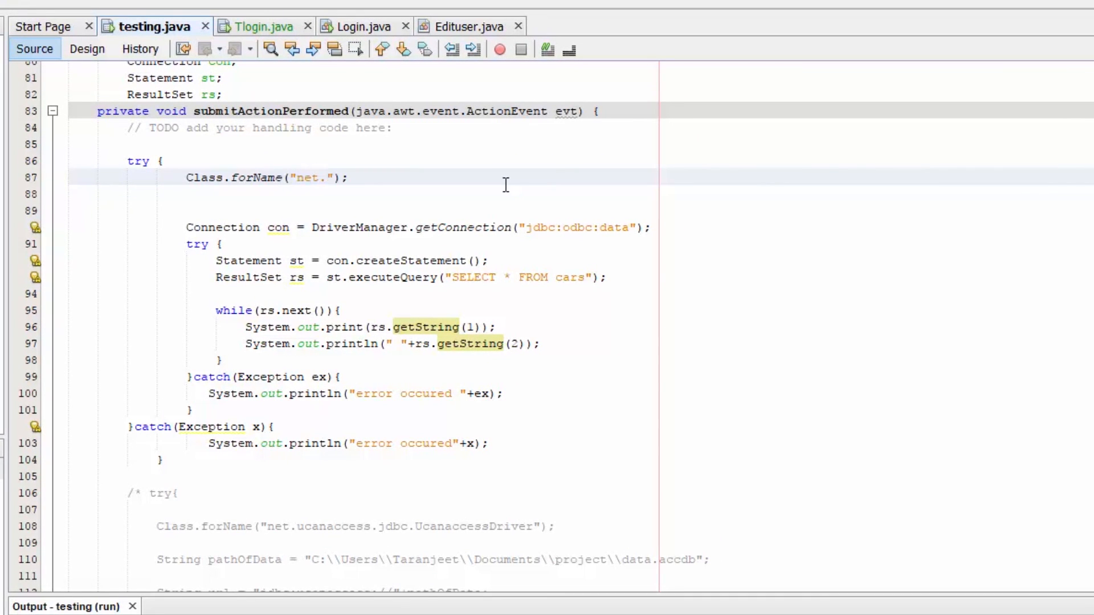
type("ucanaccess.jdbc.")
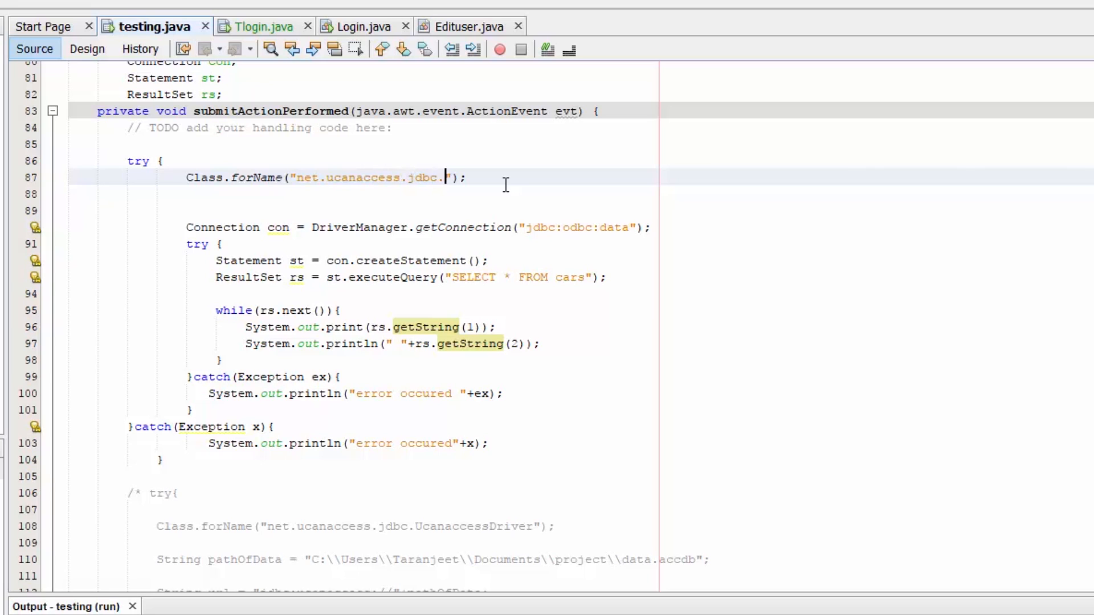
type("UcanaccessD")
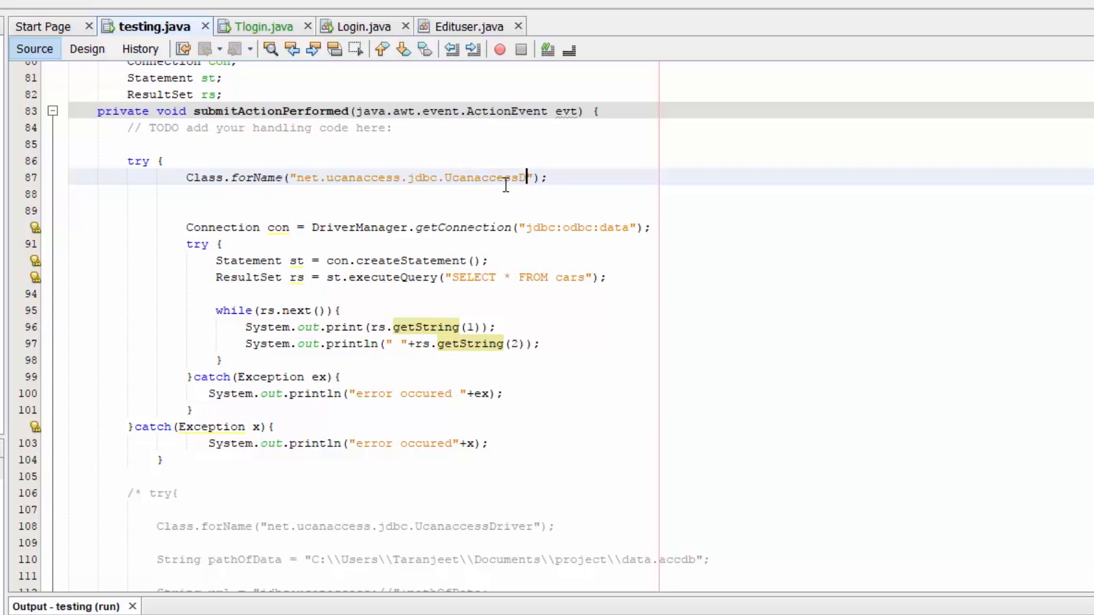
type("river")
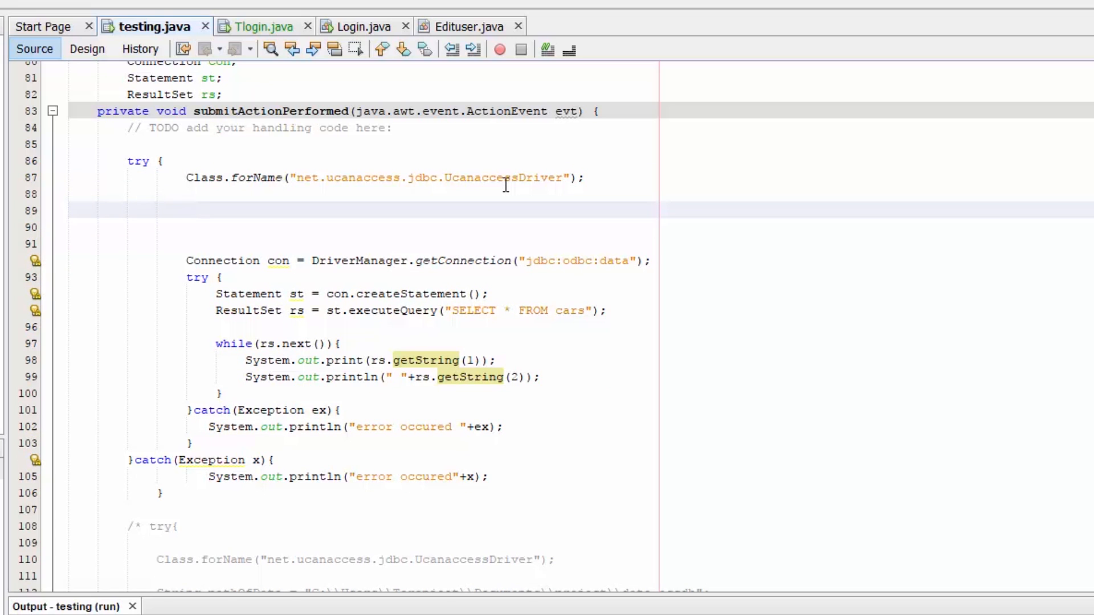
Declare String path=""; on the line below the driver call.
left_click(186, 209)
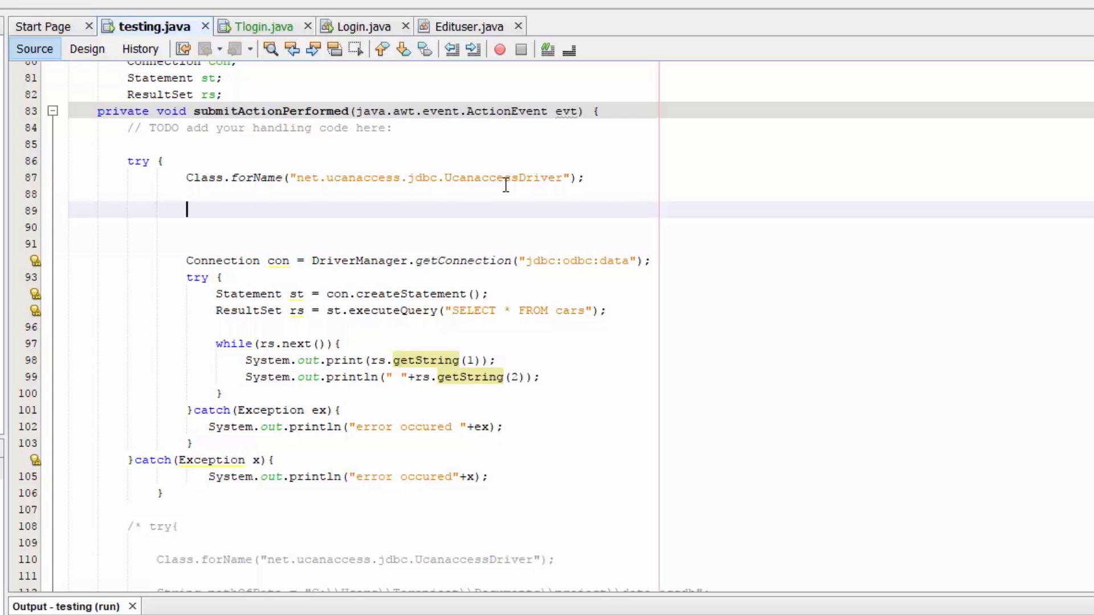
type("String")
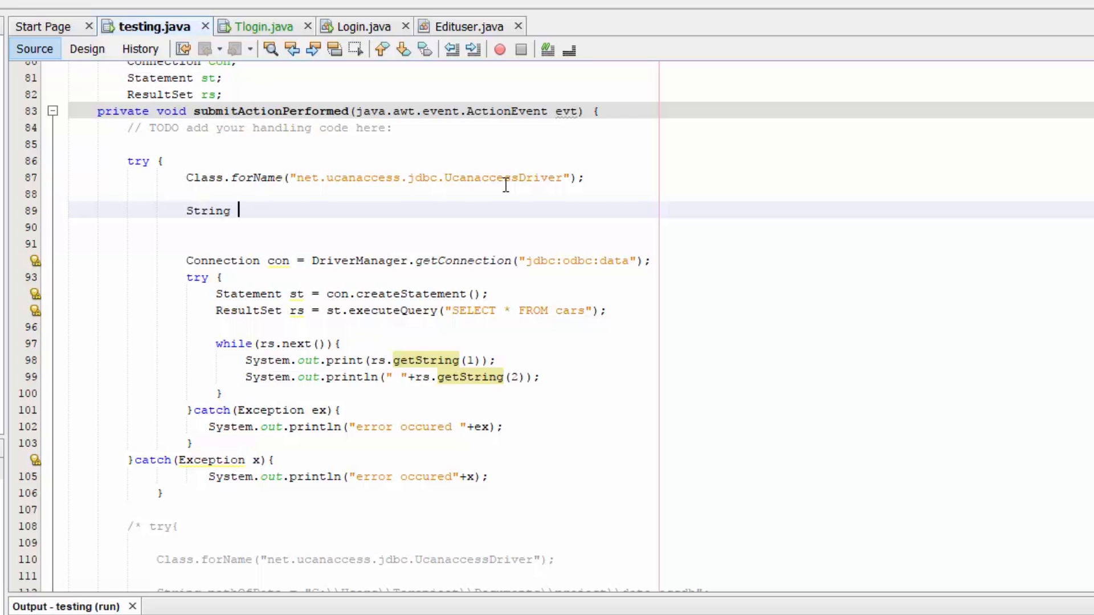
type("P")
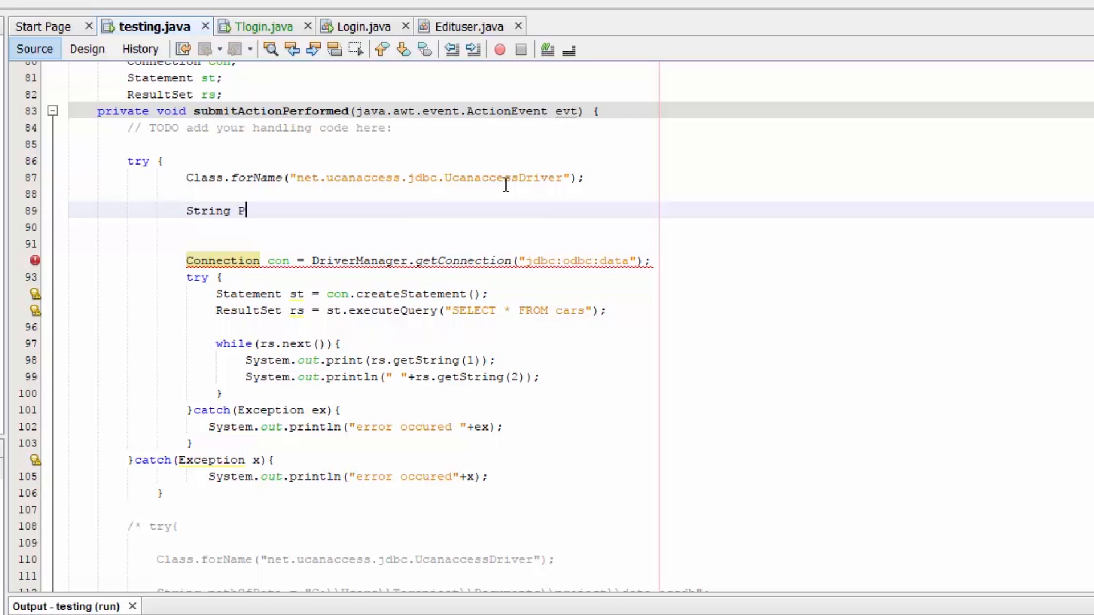
type("at")
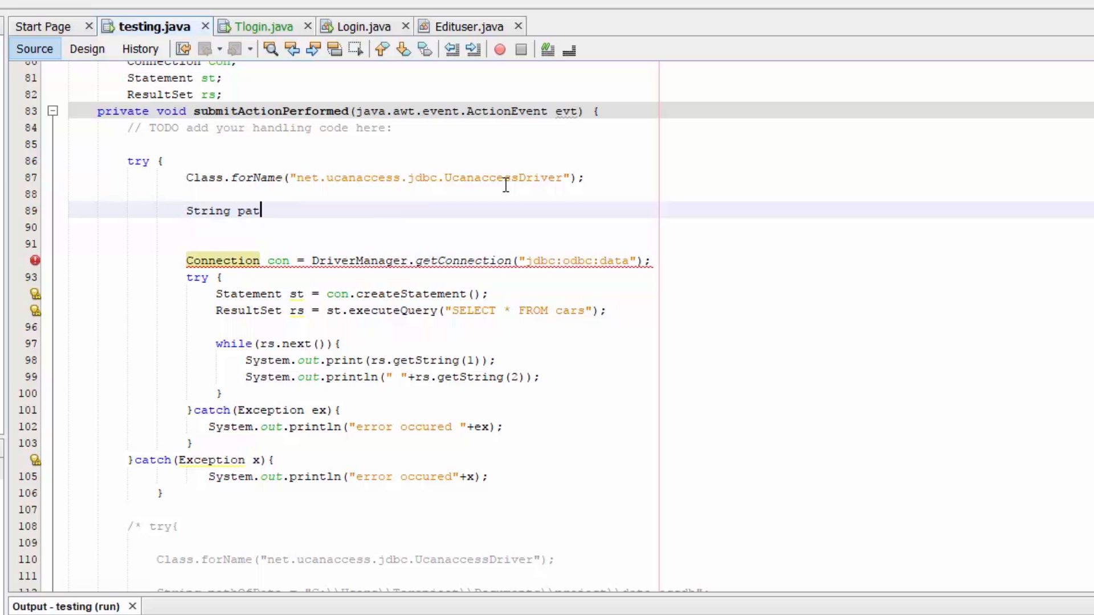
type("h=\"\"")
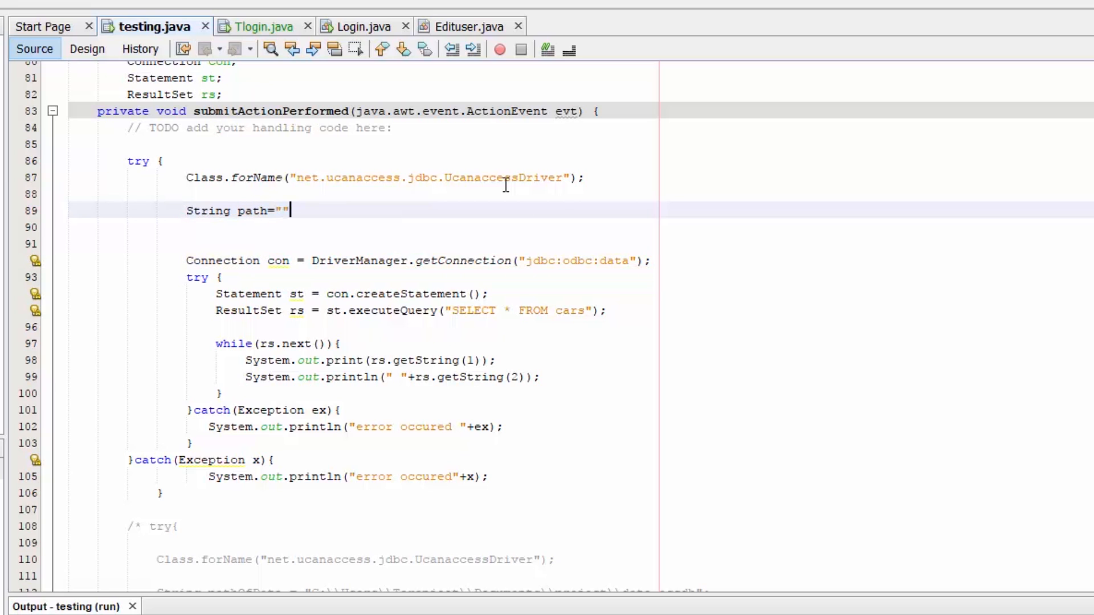
type(";")
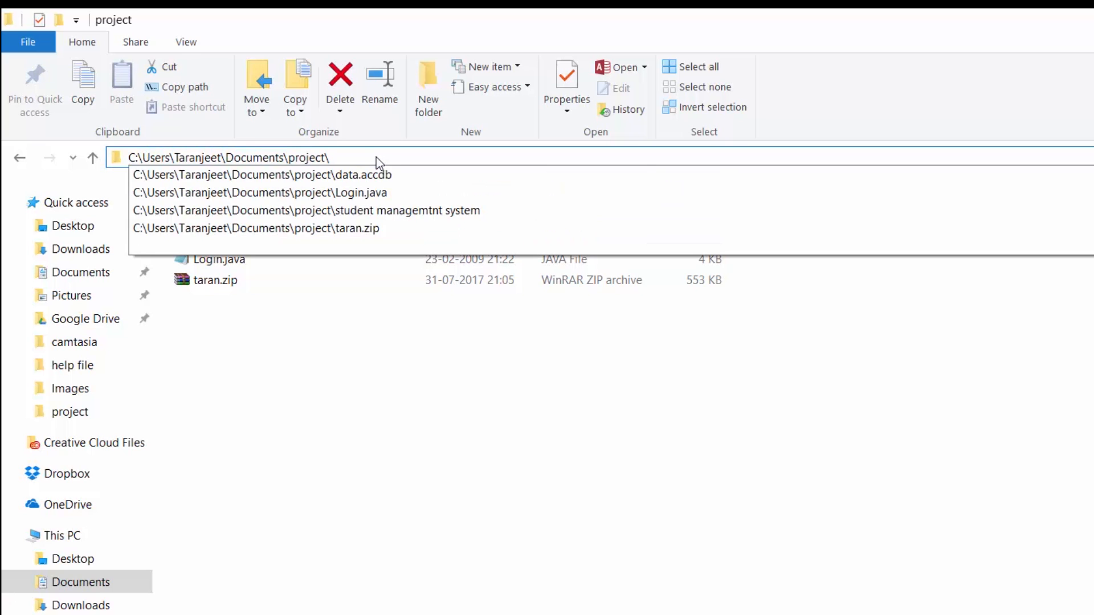
Reveal the project folder's full path in the File Explorer address bar.
left_click(261, 174)
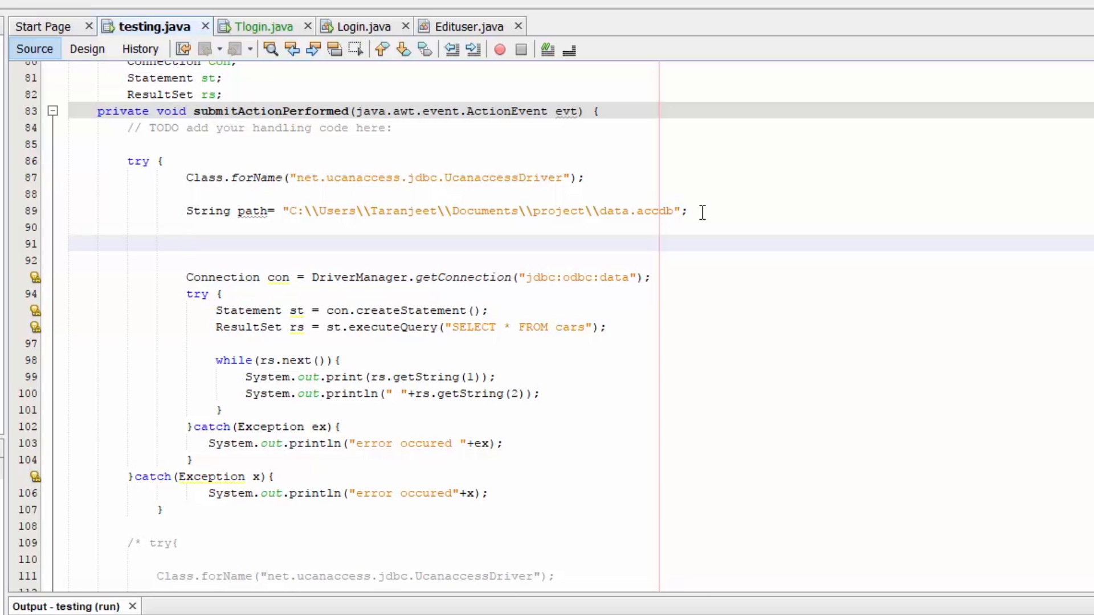
Declare a String url as a quoted string concatenated with path.
type("s")
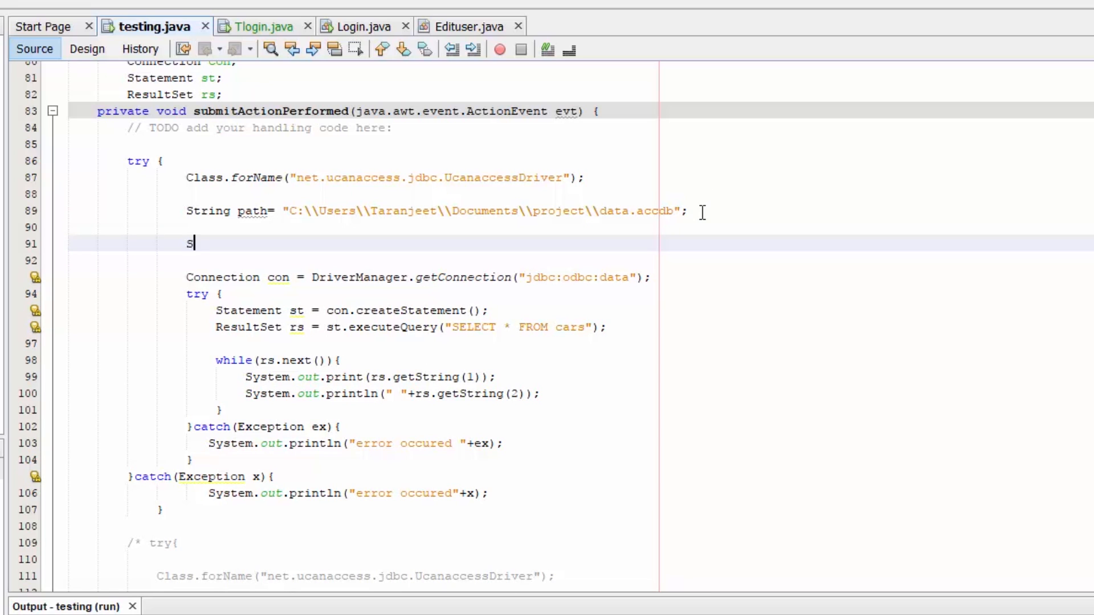
type("tring url = \"")
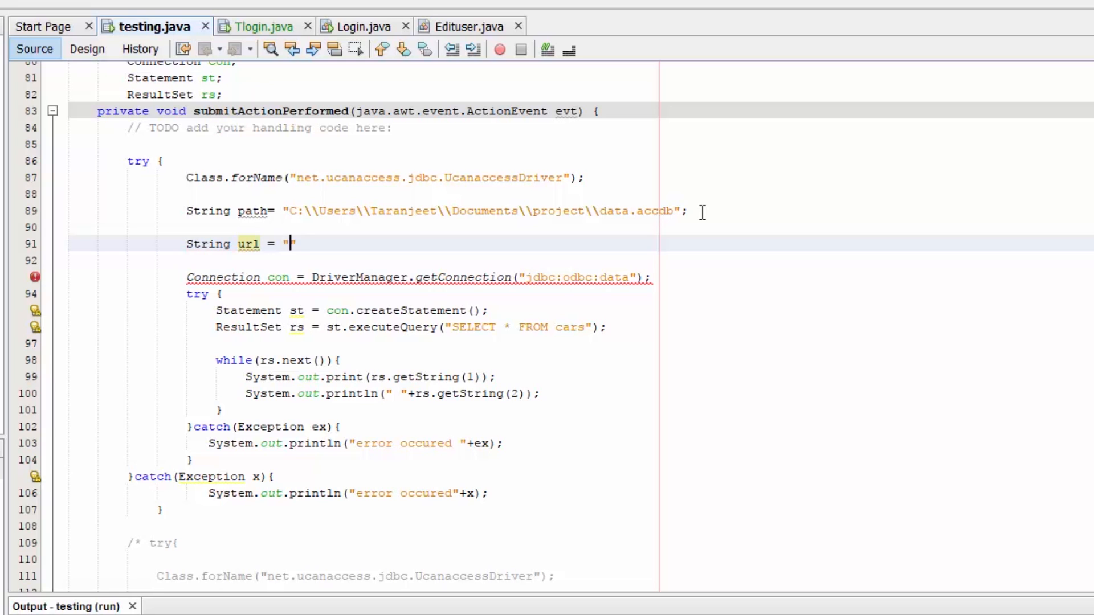
type("\";")
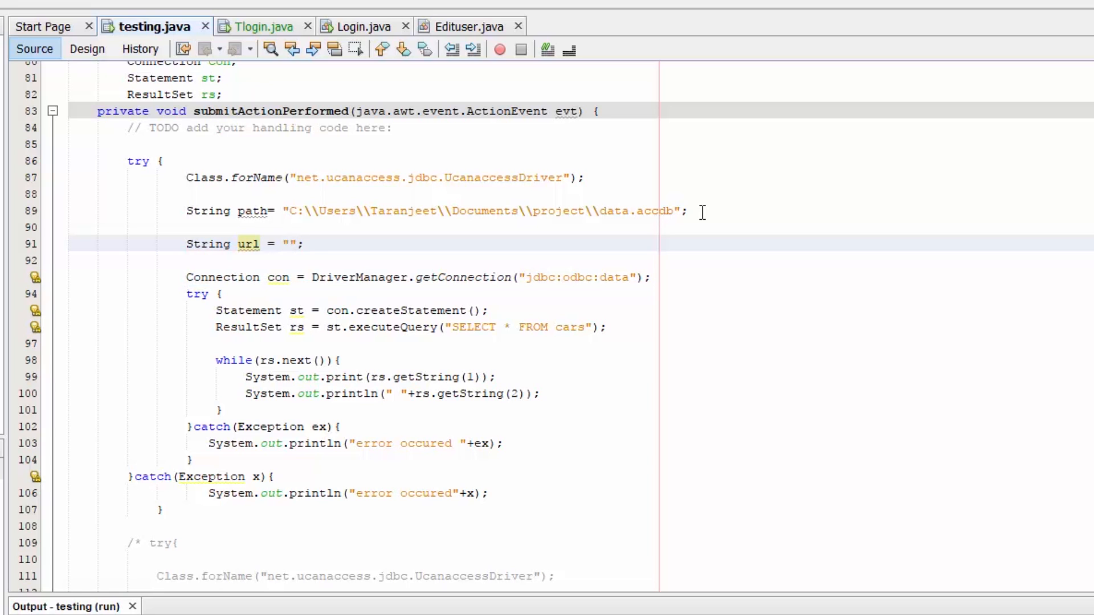
type("+")
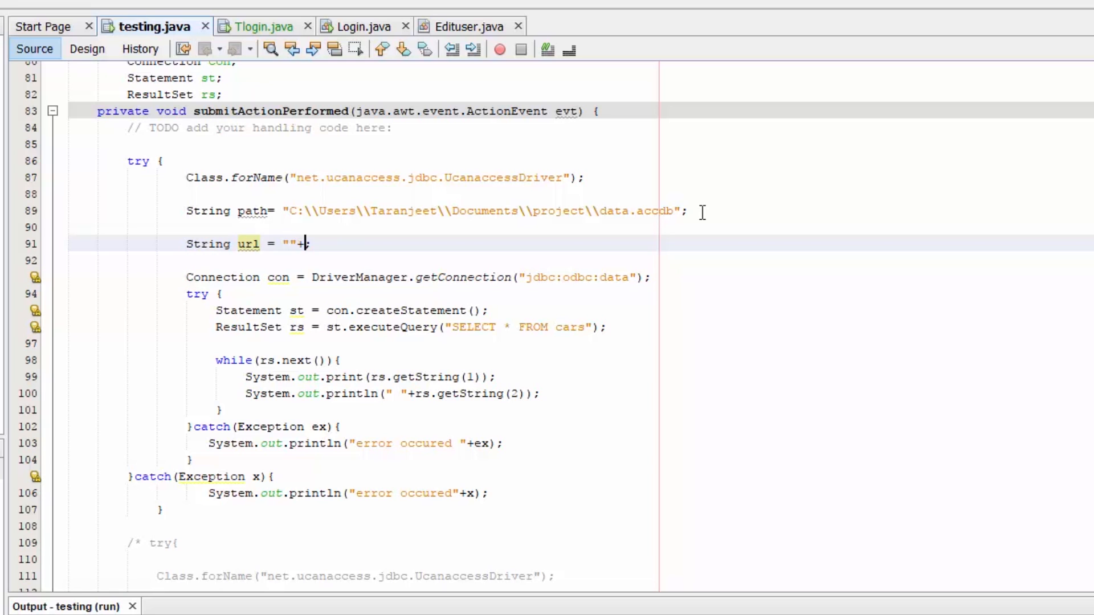
type("path")
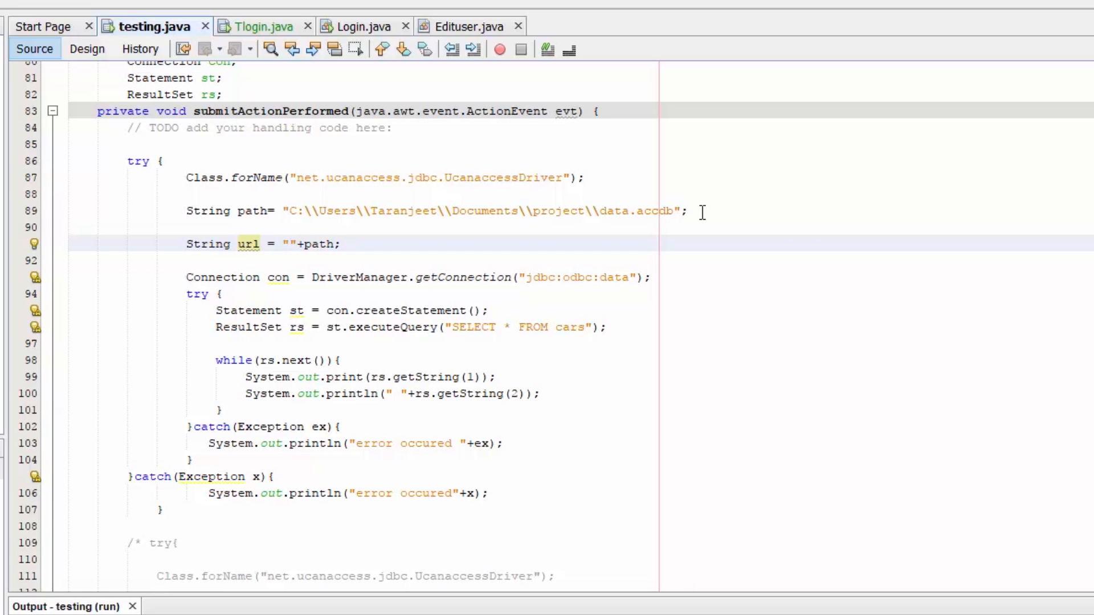
Fill the url prefix with "jdbc:ucanaccess://" and pass url to getConnection.
type("jdbc:u")
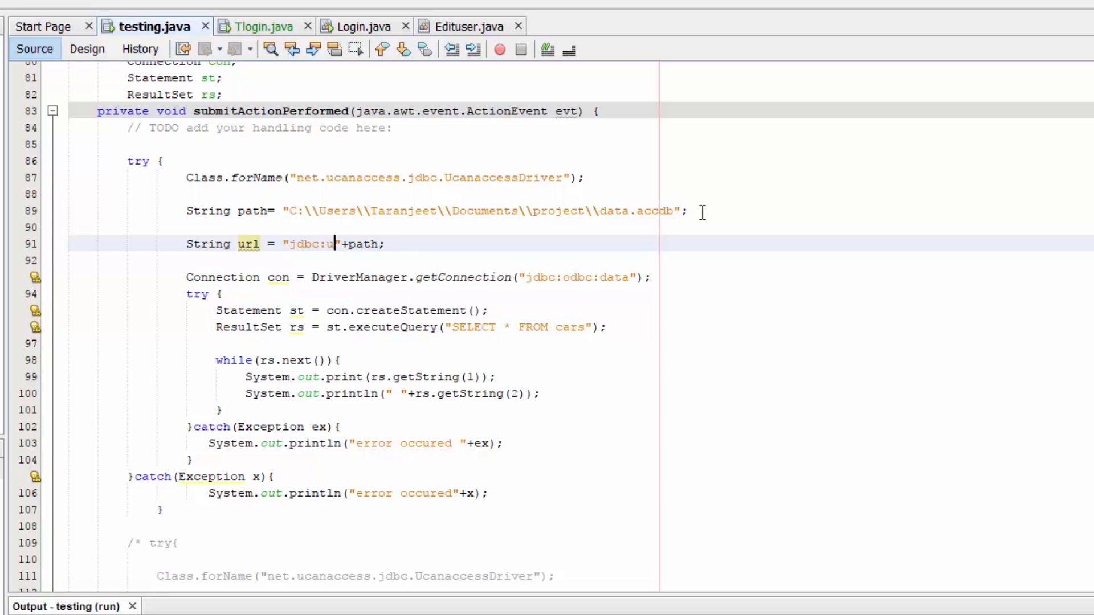
type("canaccess")
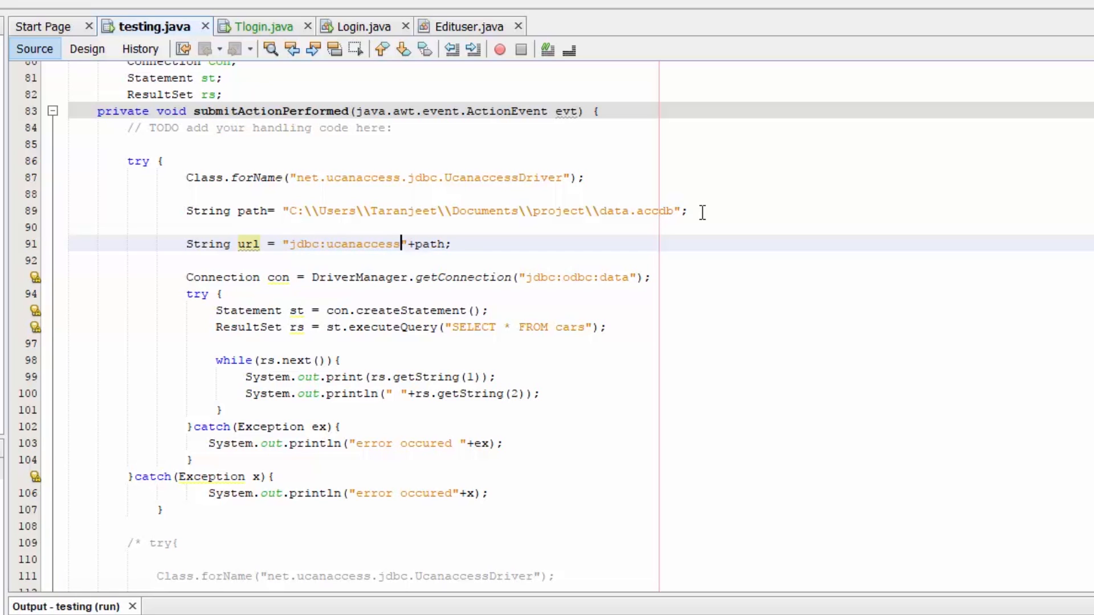
type("://")
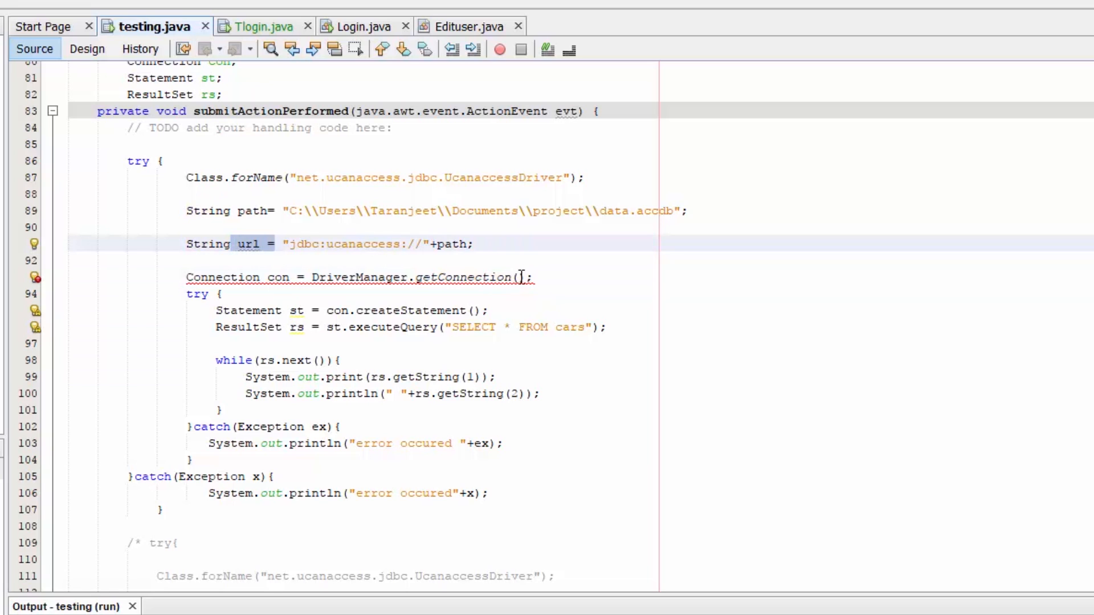
type("url")
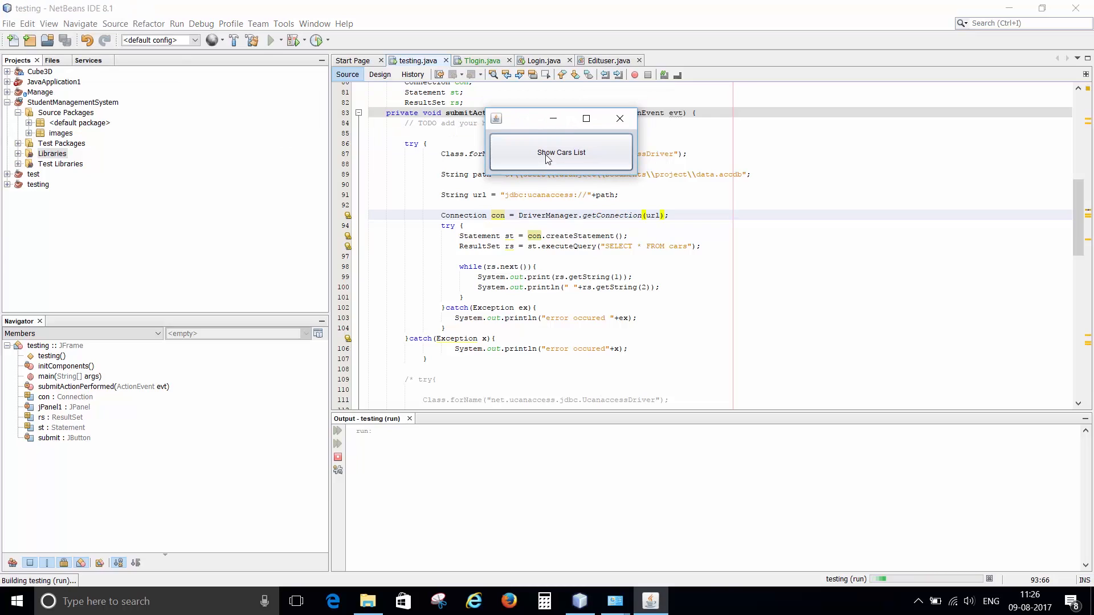
Click Show Cars List twice in the running testing program.
left_click(560, 152)
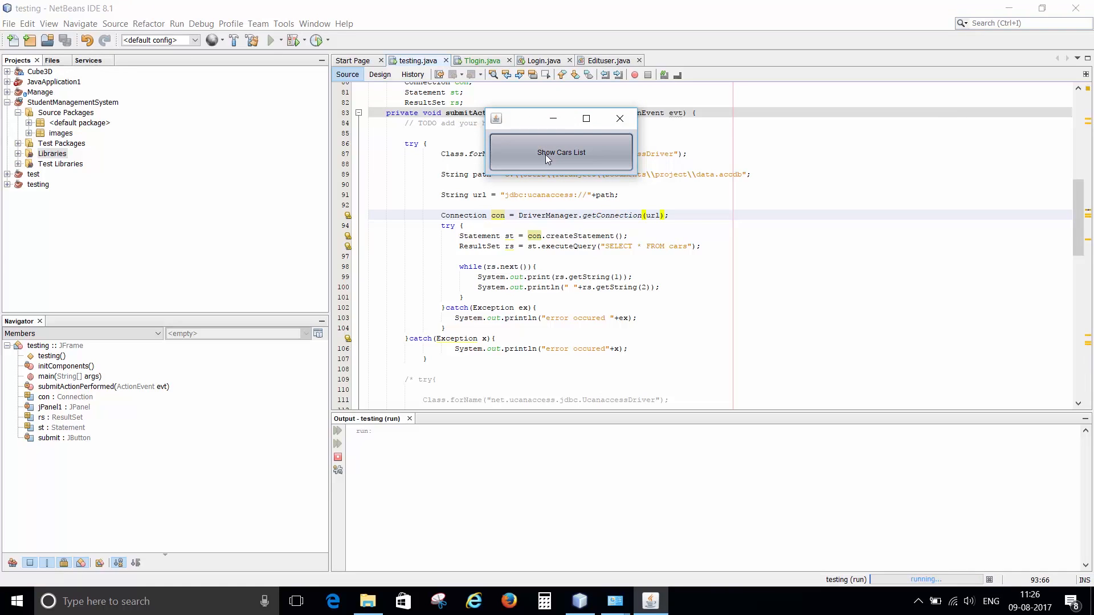
left_click(560, 152)
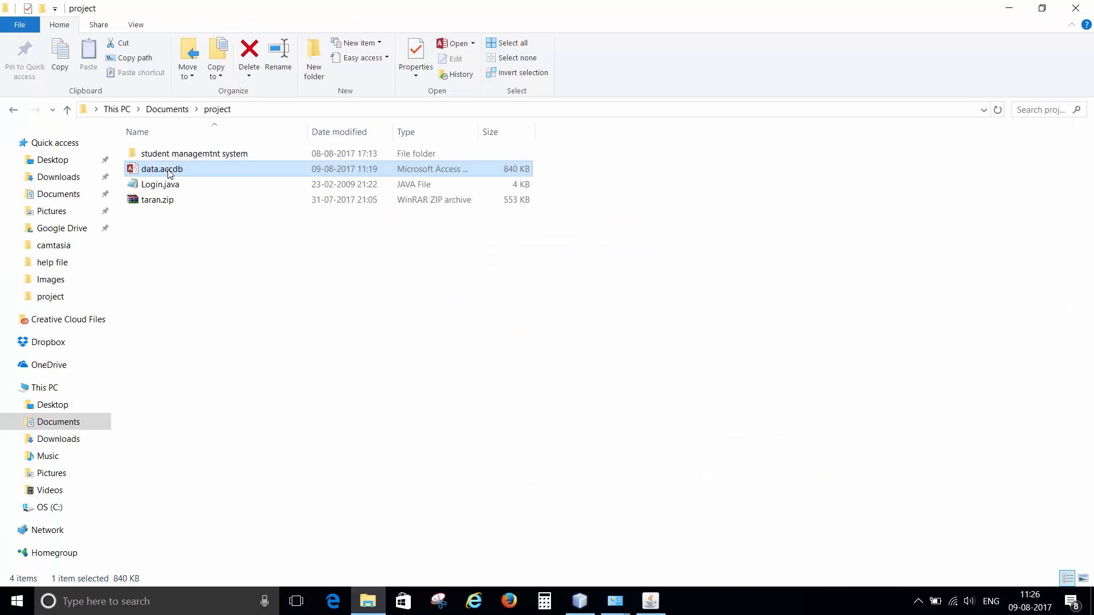
Open data.accdb in Access and show its cars table, Acura through Aston Martin.
double_click(161, 169)
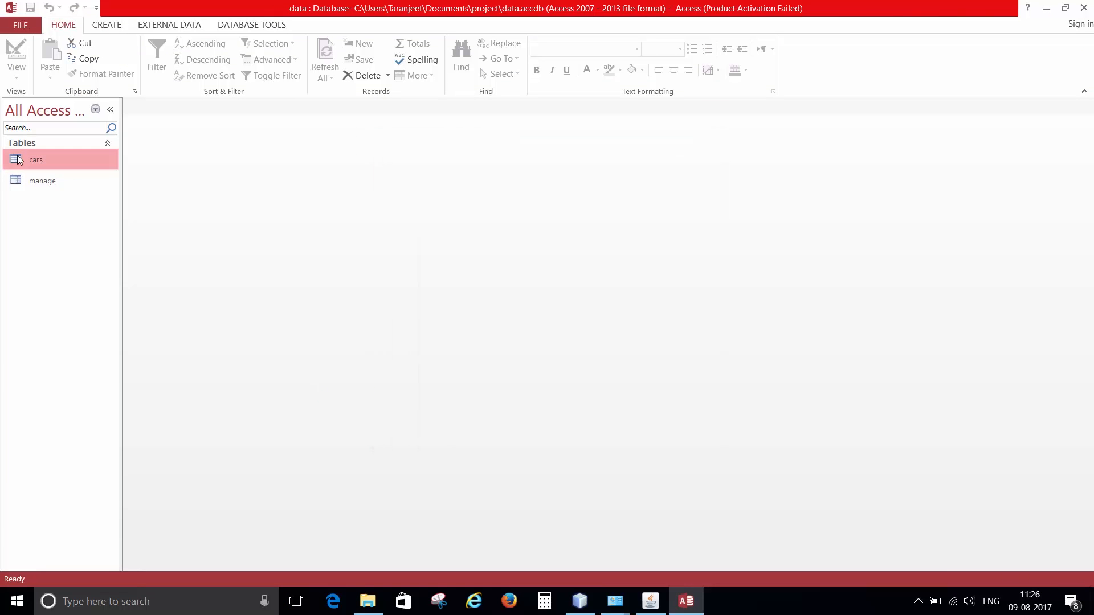
double_click(35, 159)
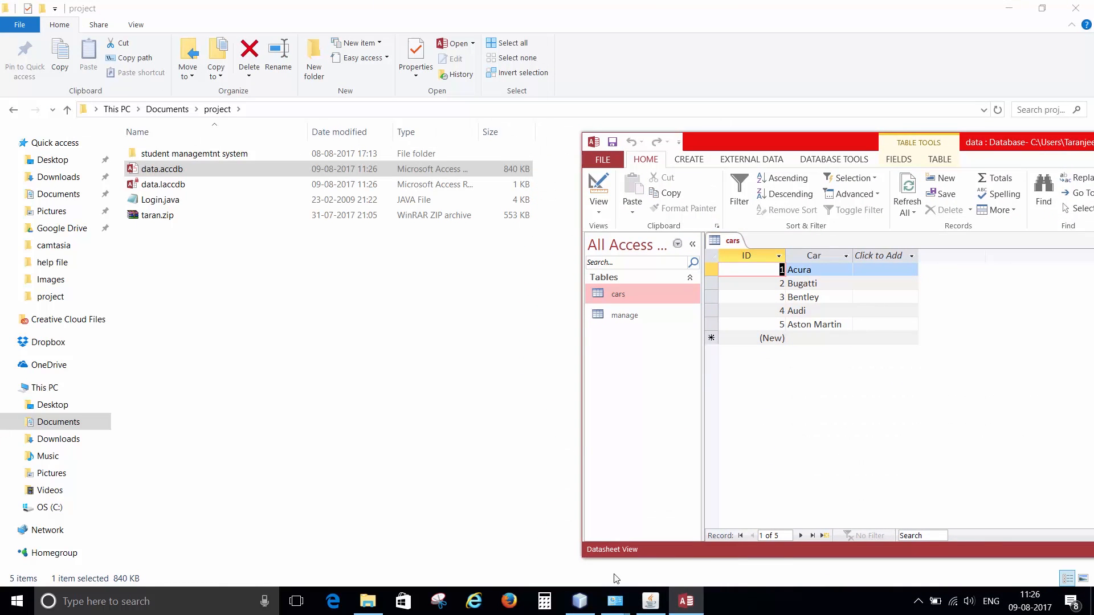
mouse_move(776, 155)
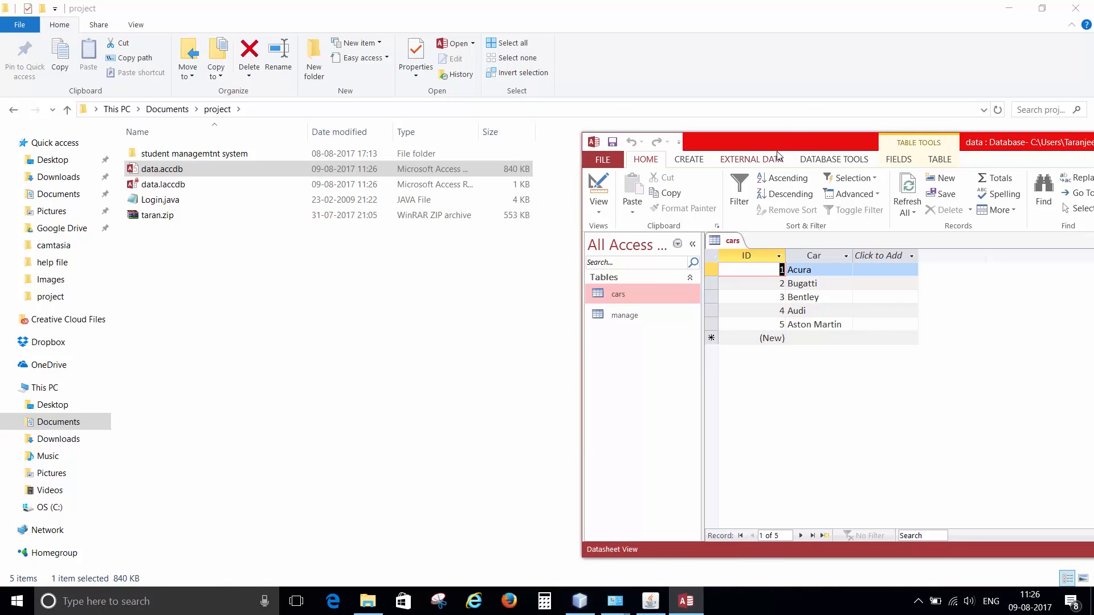